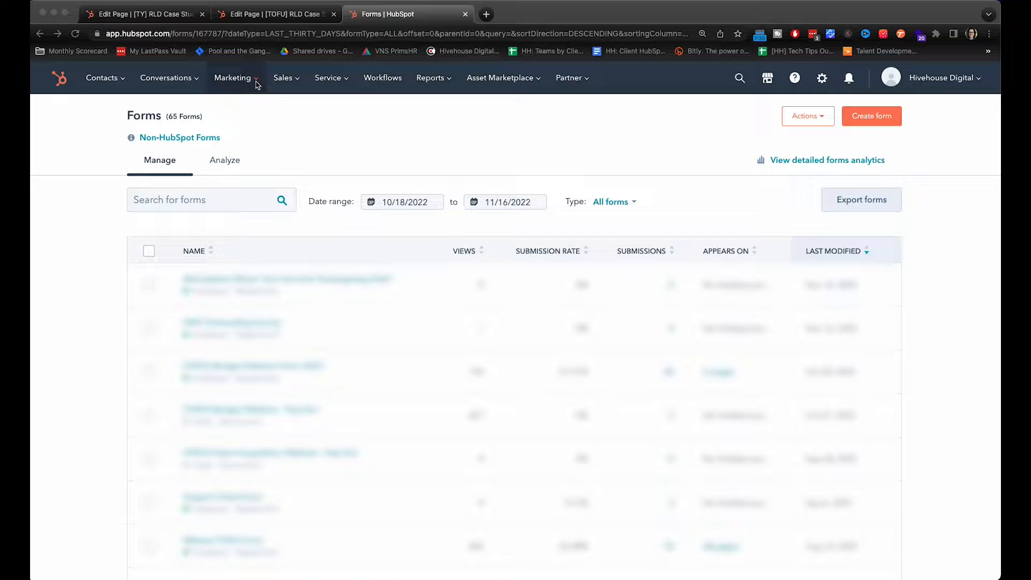
Step: From Marketing > Forms, start a new embedded form and browse the template choices
left_click(232, 77)
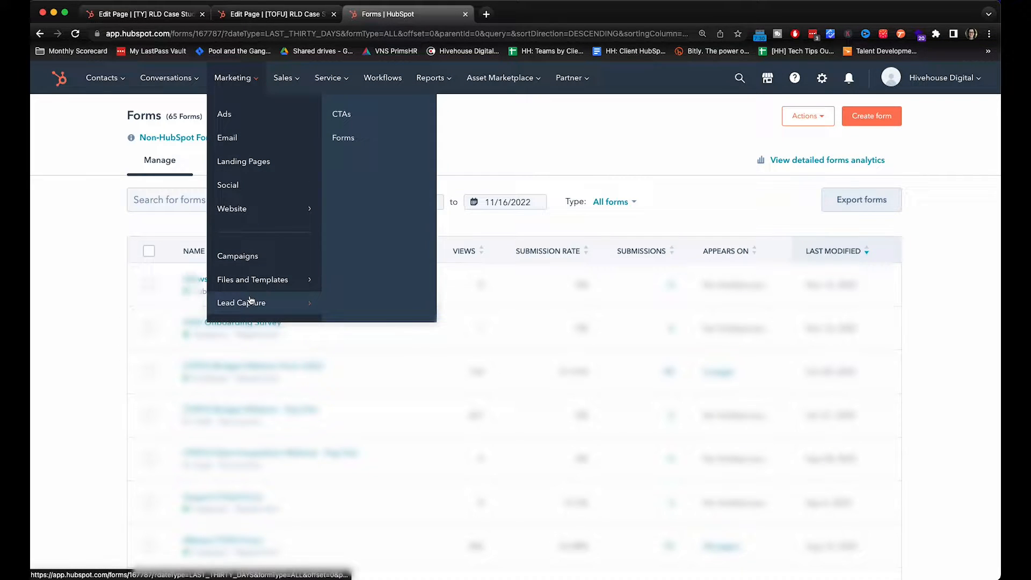
mouse_move(343, 138)
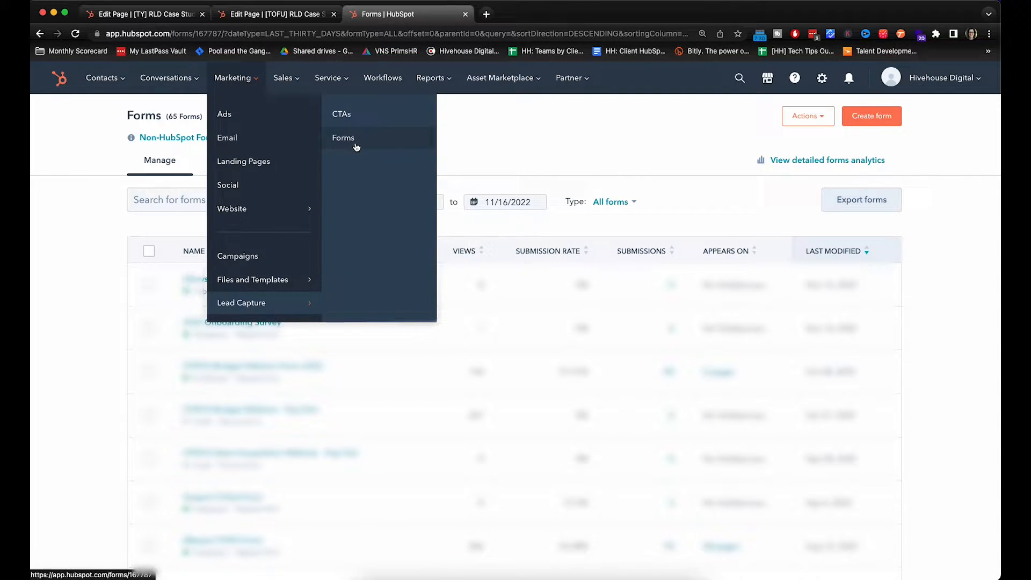
left_click(343, 137)
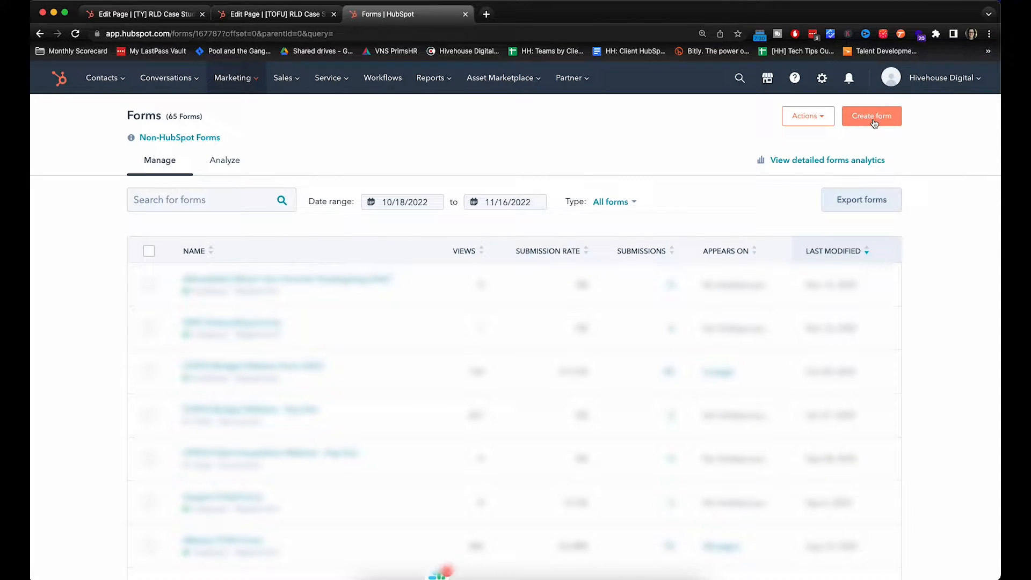
left_click(870, 116)
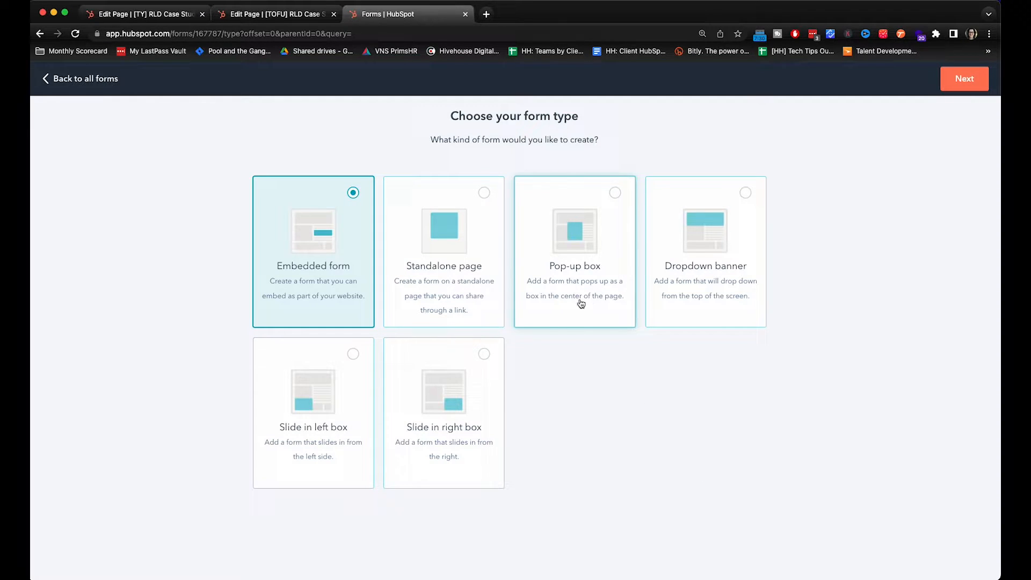
mouse_move(600, 308)
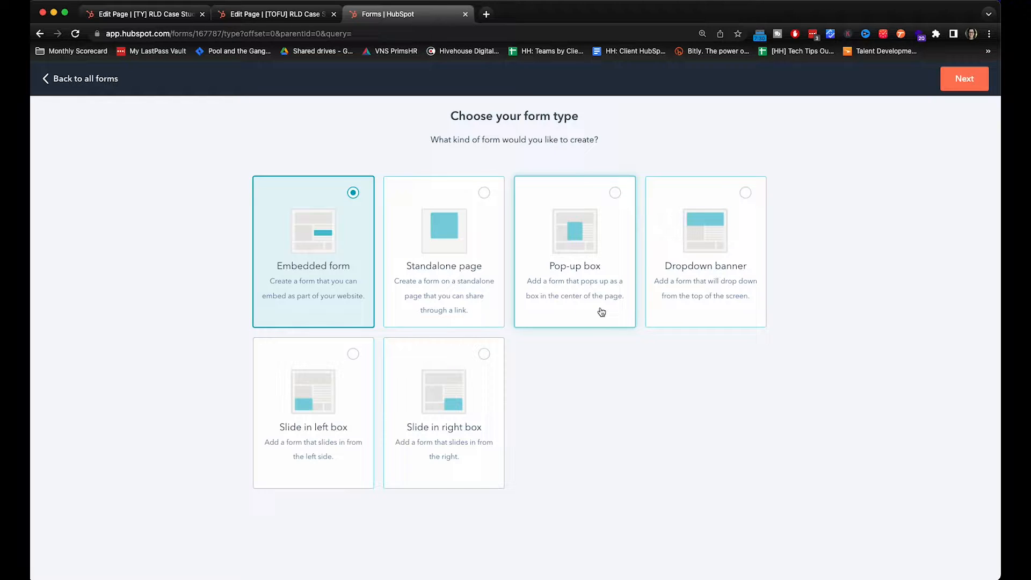
mouse_move(303, 281)
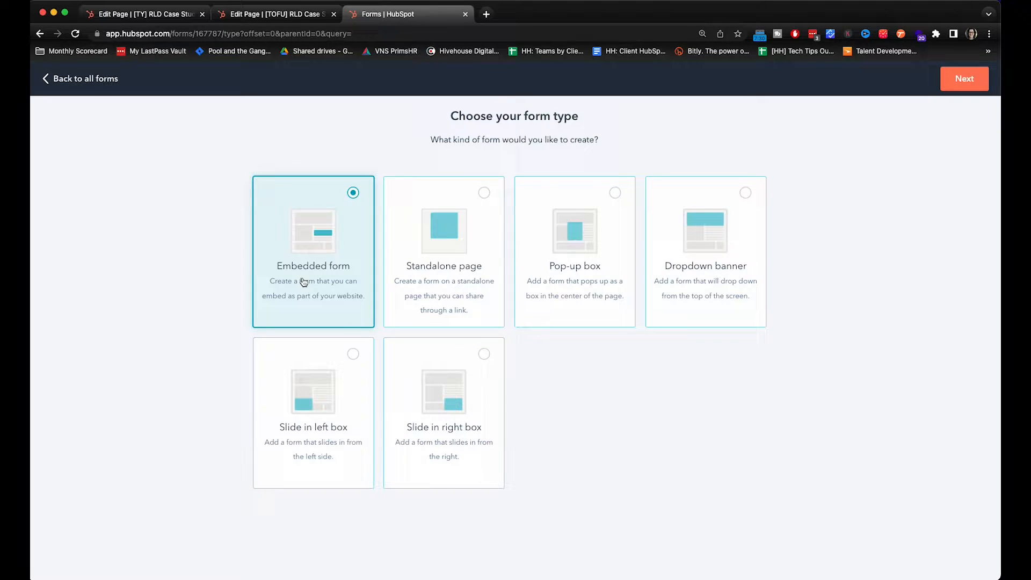
mouse_move(280, 290)
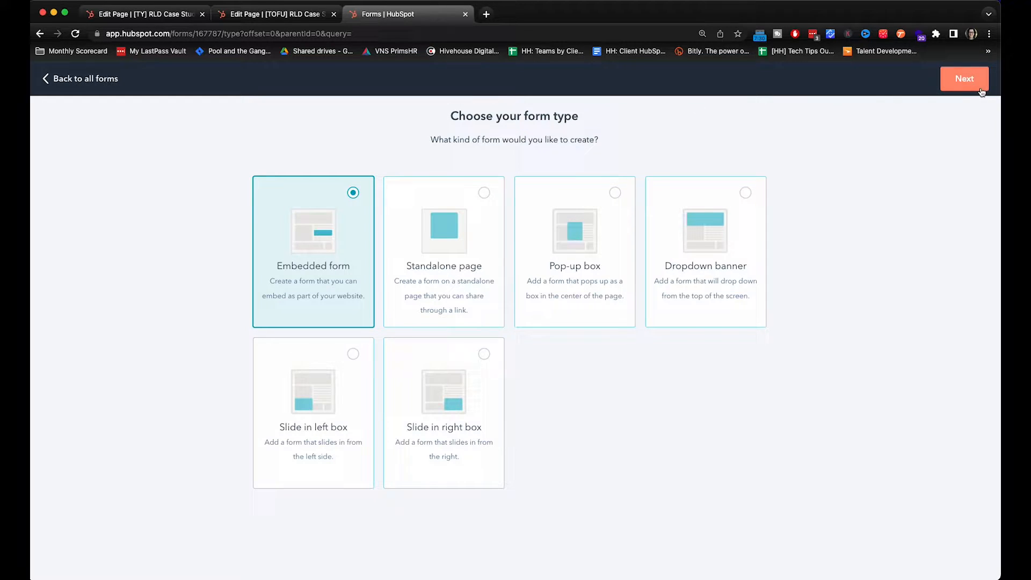
left_click(964, 79)
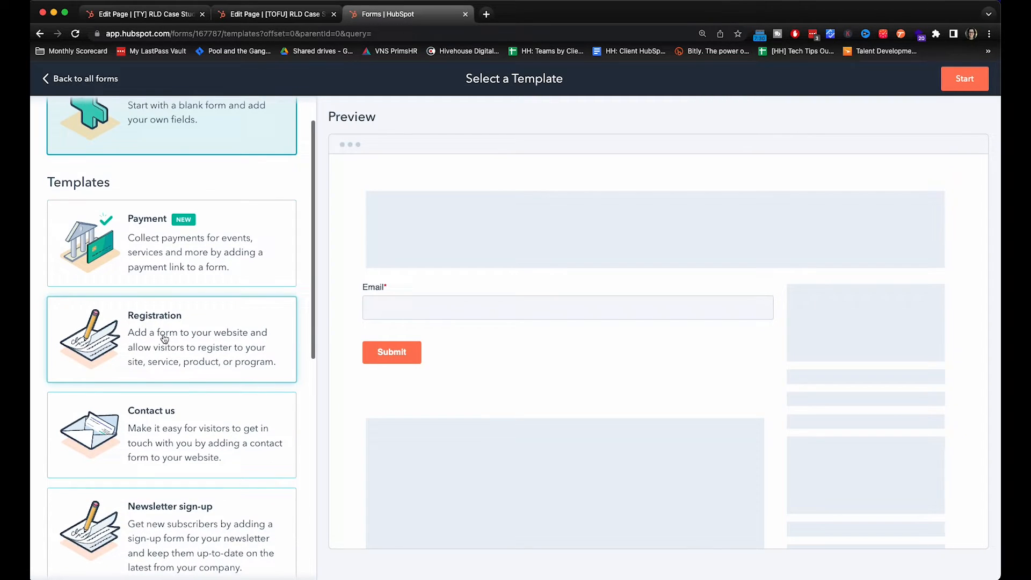
scroll("down", 3)
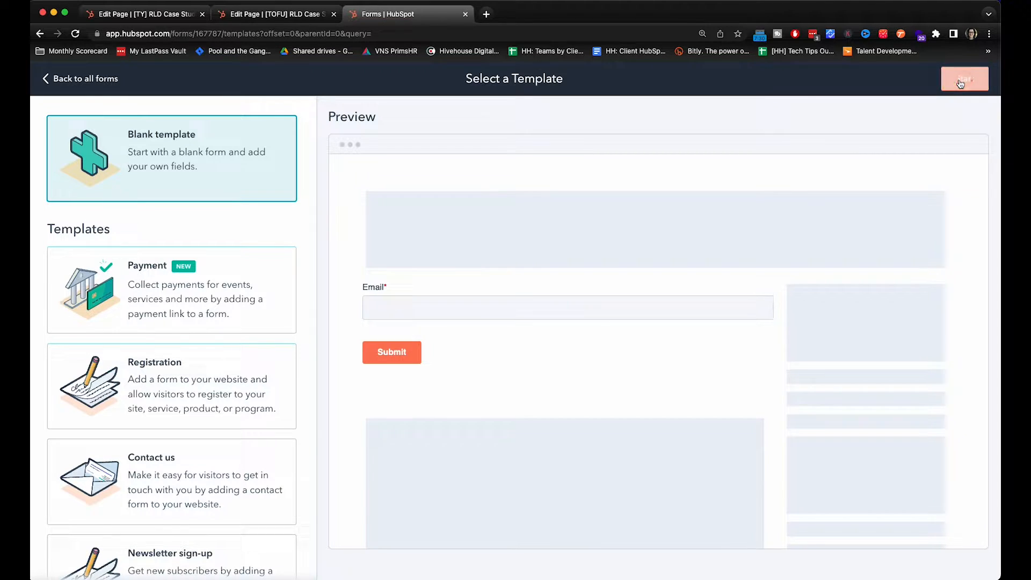
Step: Start from the Blank template and rename the form '[TOFU] RLD Case Study'
left_click(963, 79)
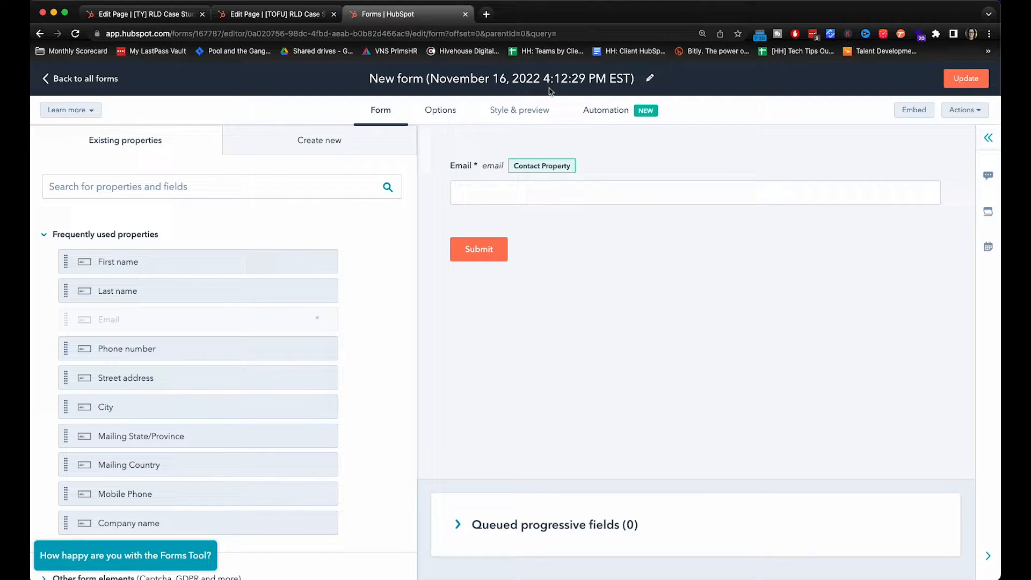
left_click(650, 78)
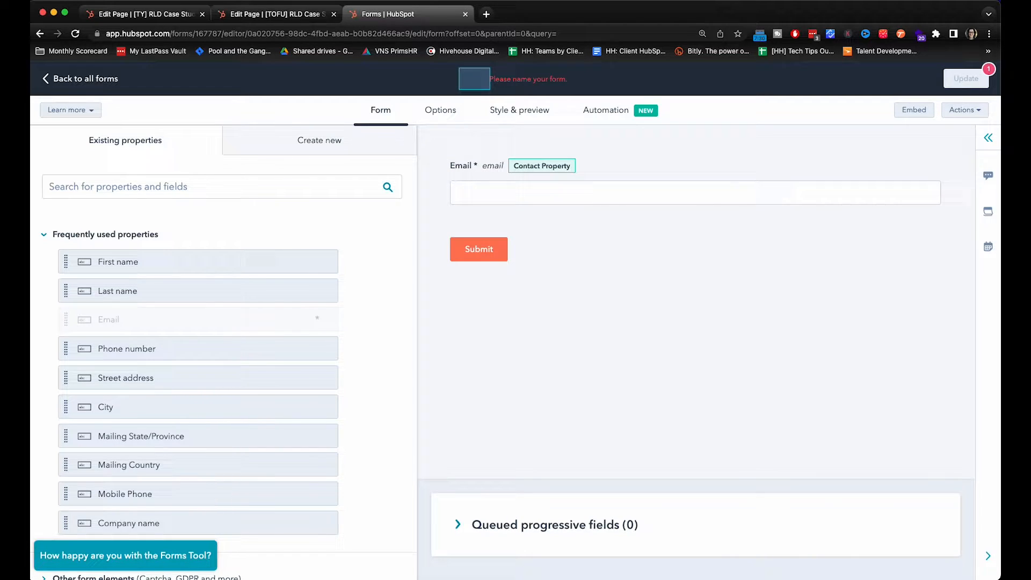
left_click(513, 78)
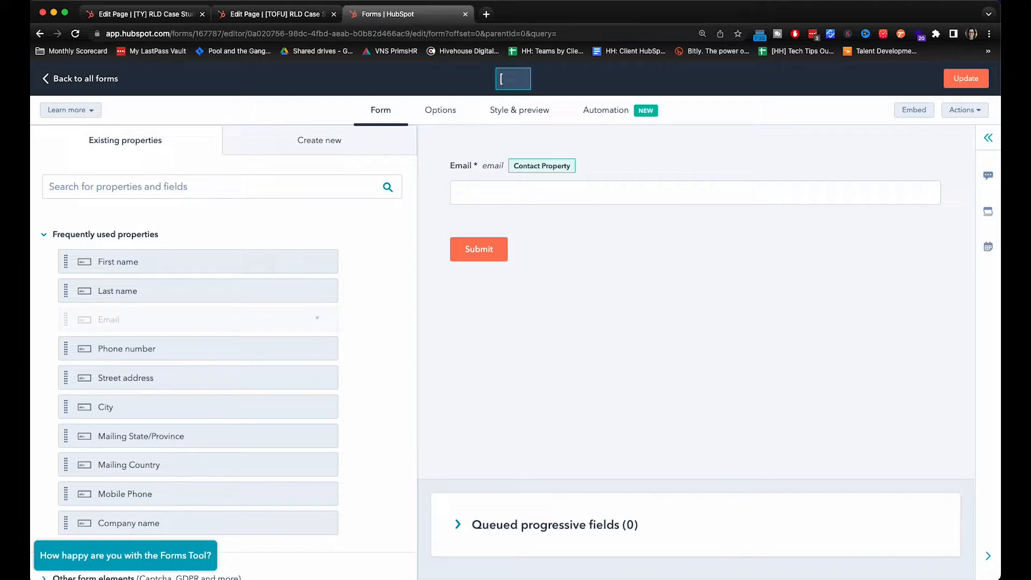
type("TOFU]")
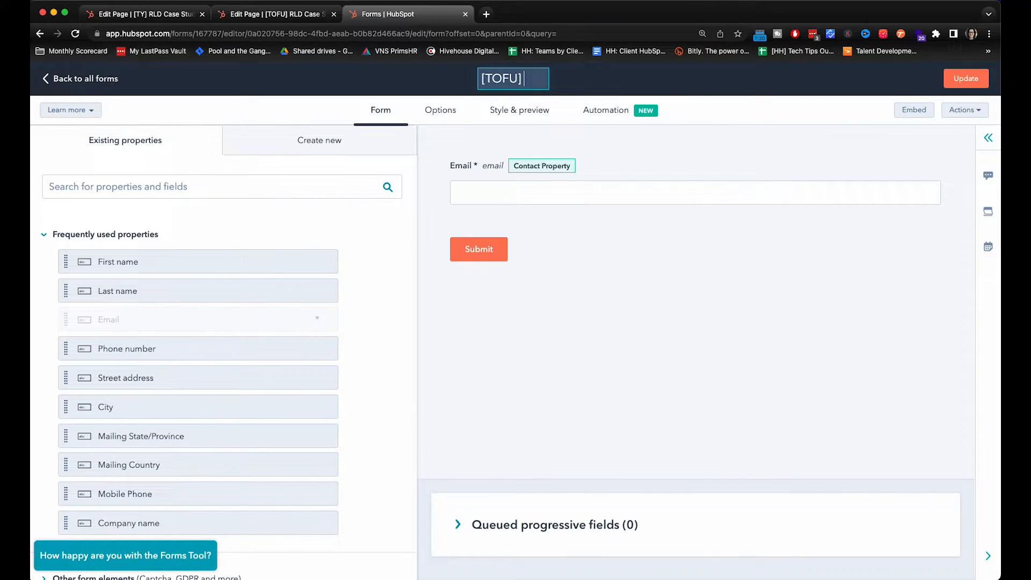
type("RLD Case Study")
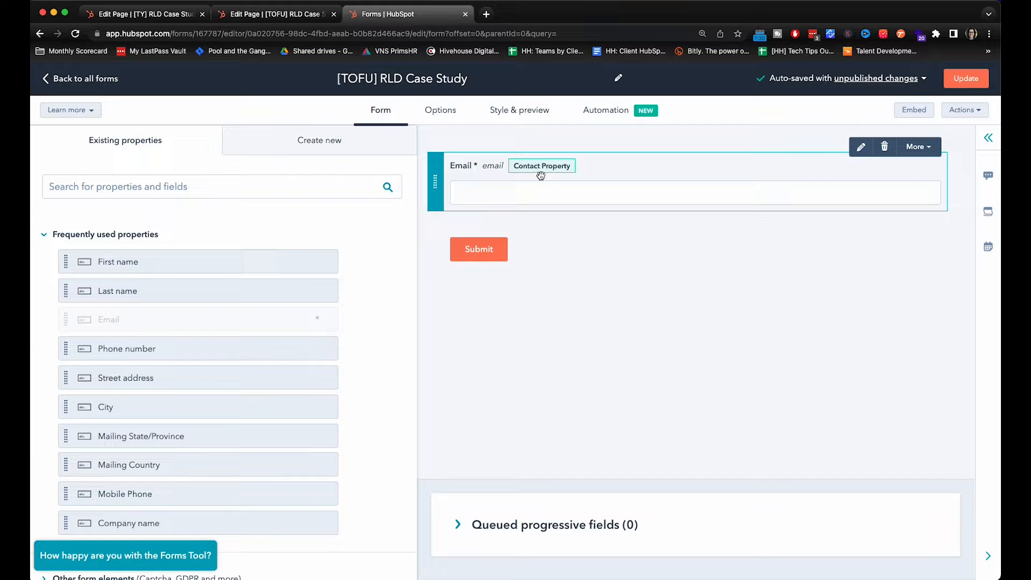
left_click(568, 262)
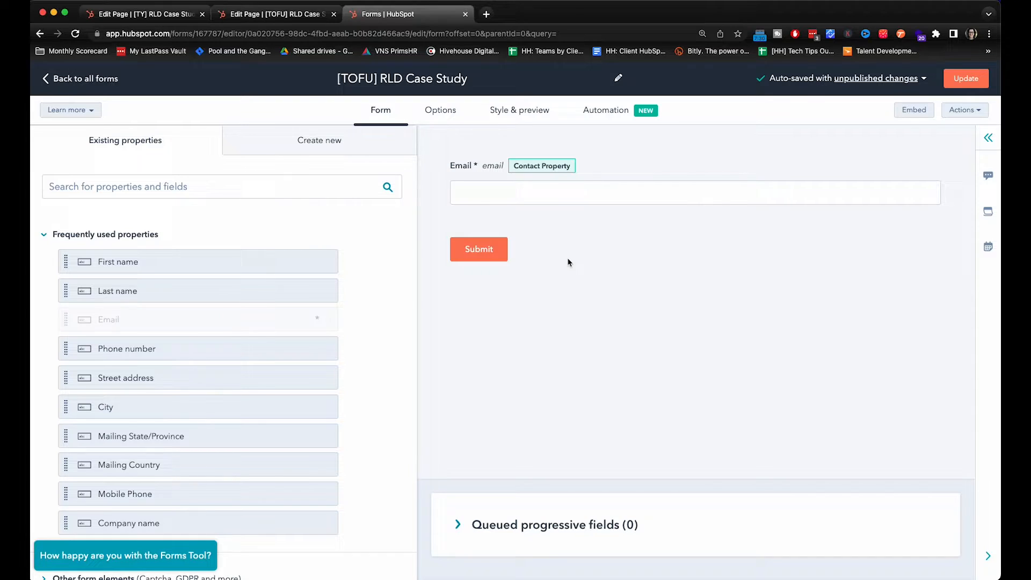
mouse_move(531, 248)
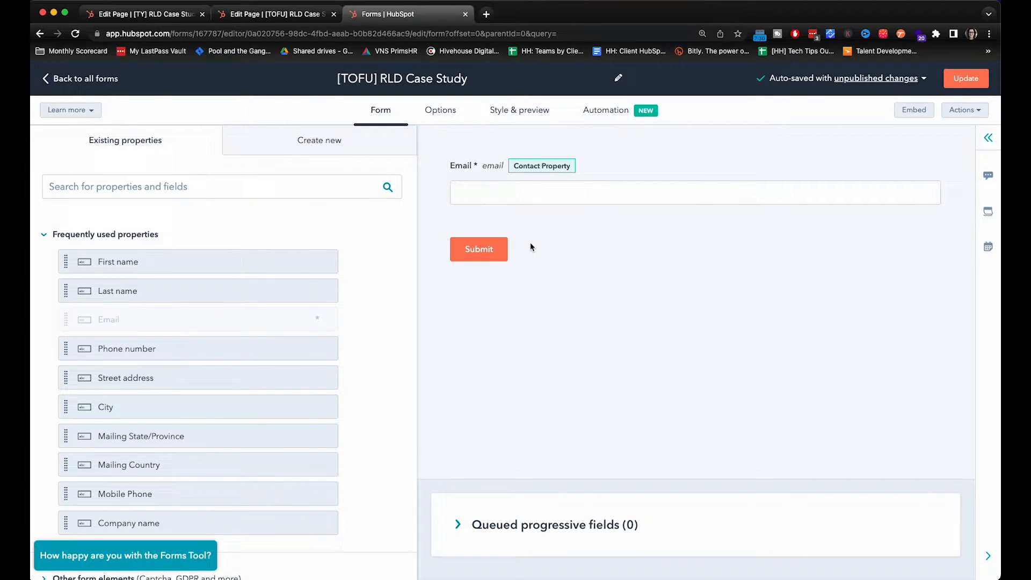
mouse_move(534, 272)
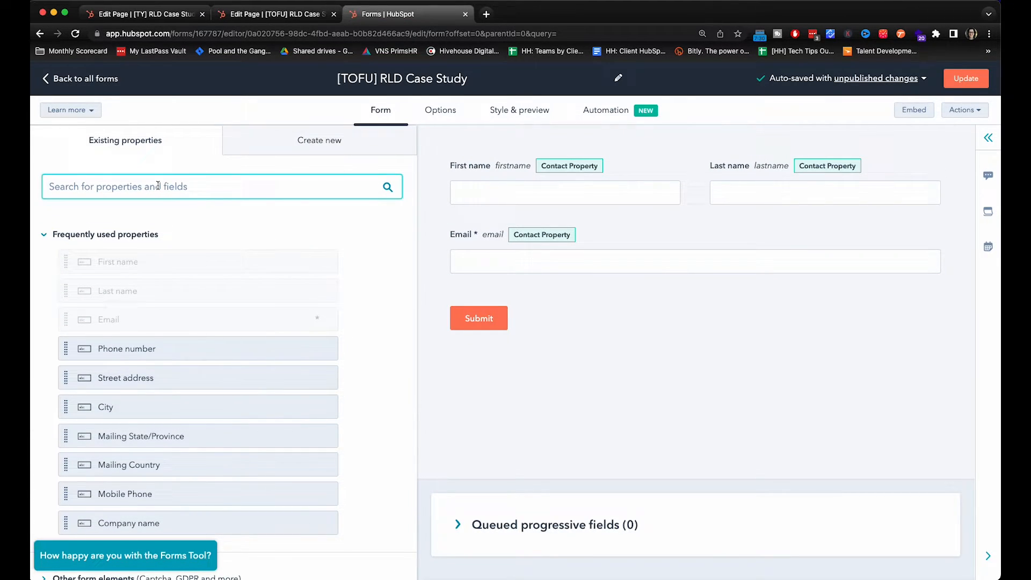
Step: Search form properties for 'job title' and 'company' to add those fields
type("job title")
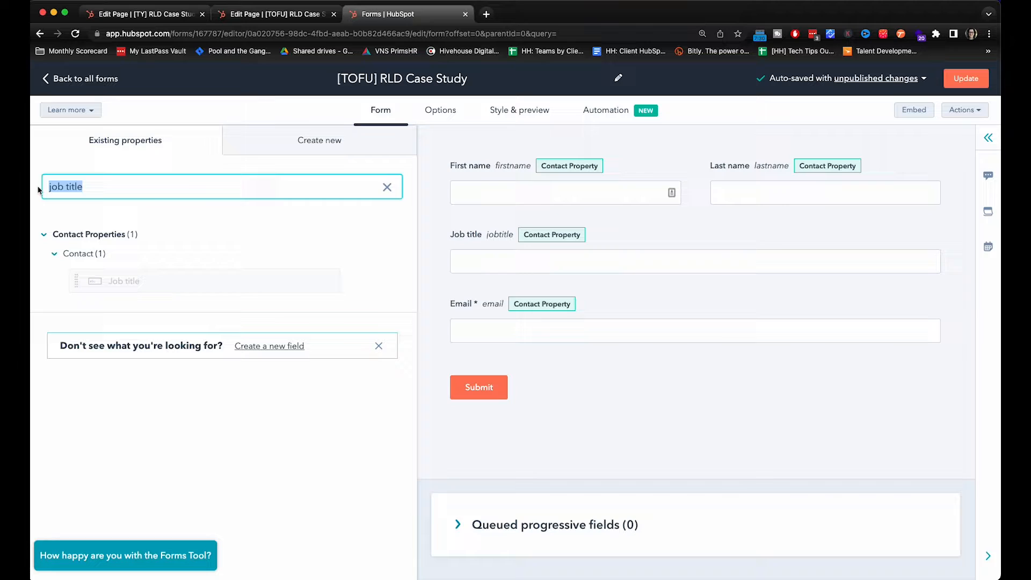
type("company")
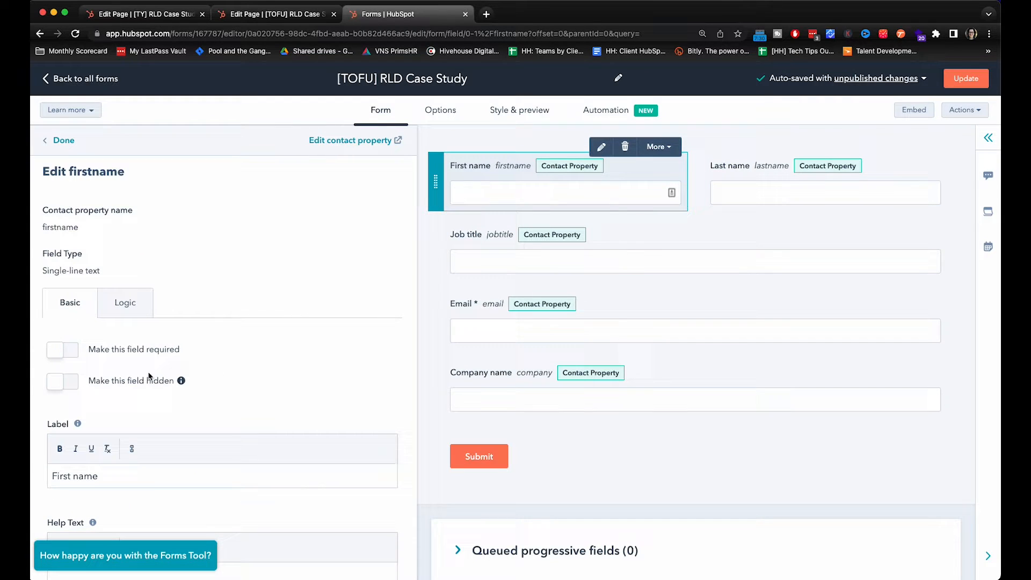
Step: Open the Company name field's settings and mark it required
left_click(62, 349)
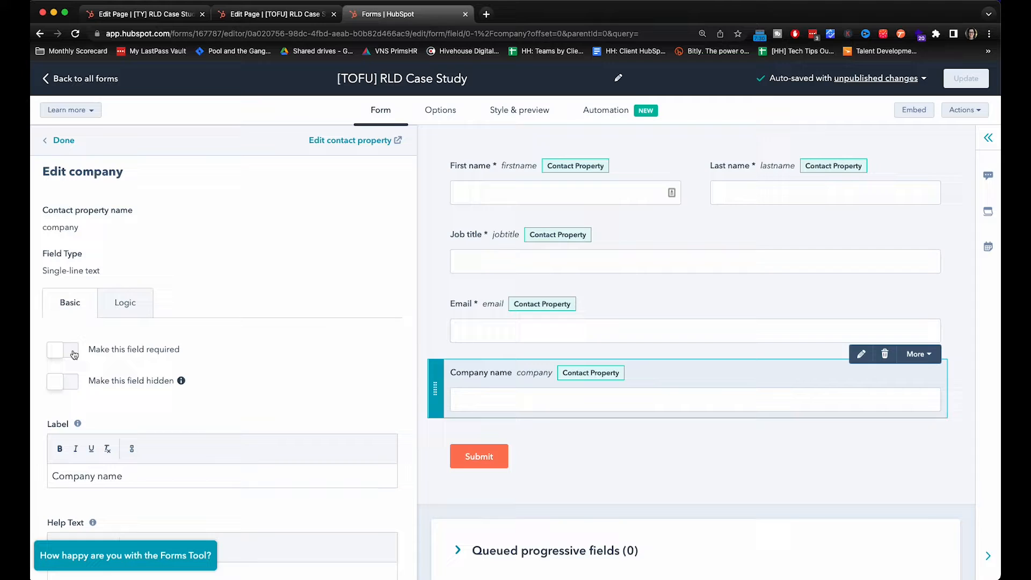
left_click(63, 349)
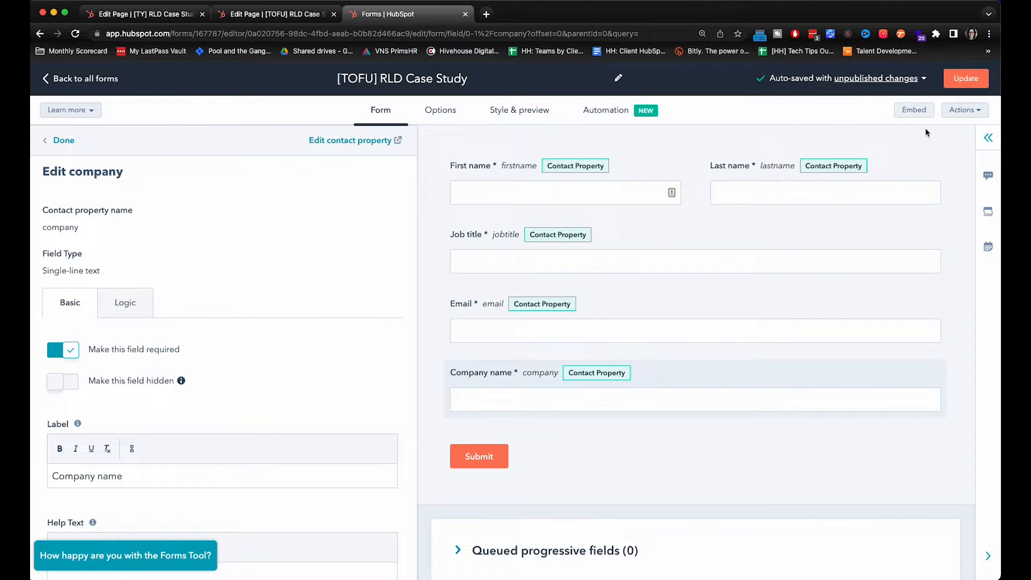
mouse_move(732, 331)
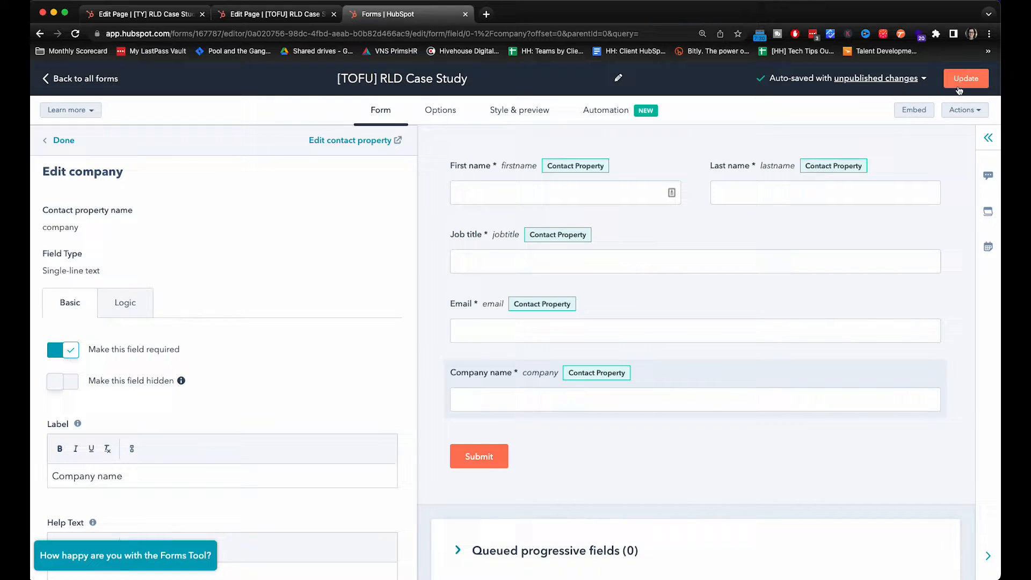
Step: Review and publish the updated form, then dismiss the confirmation
left_click(965, 78)
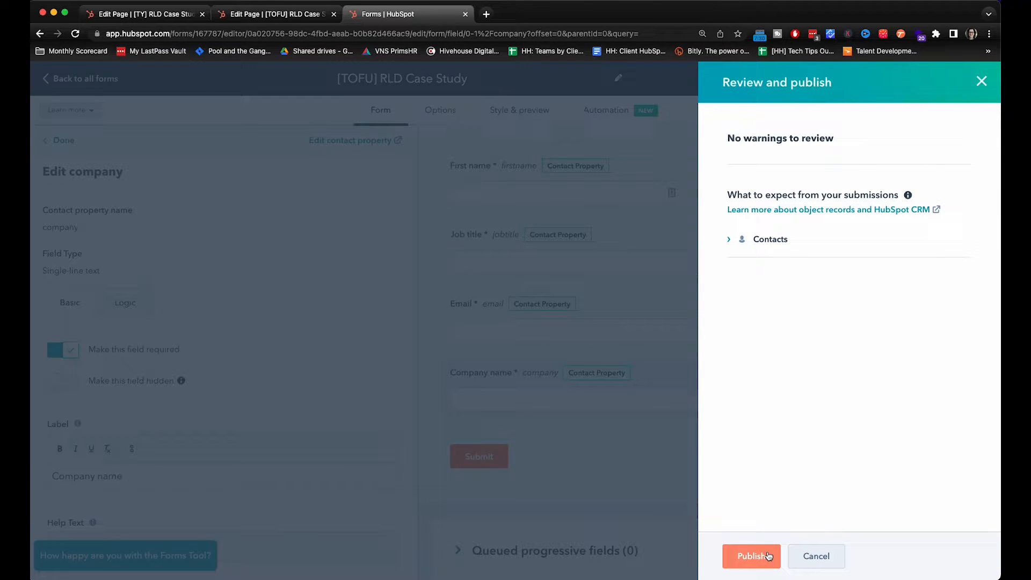
left_click(751, 555)
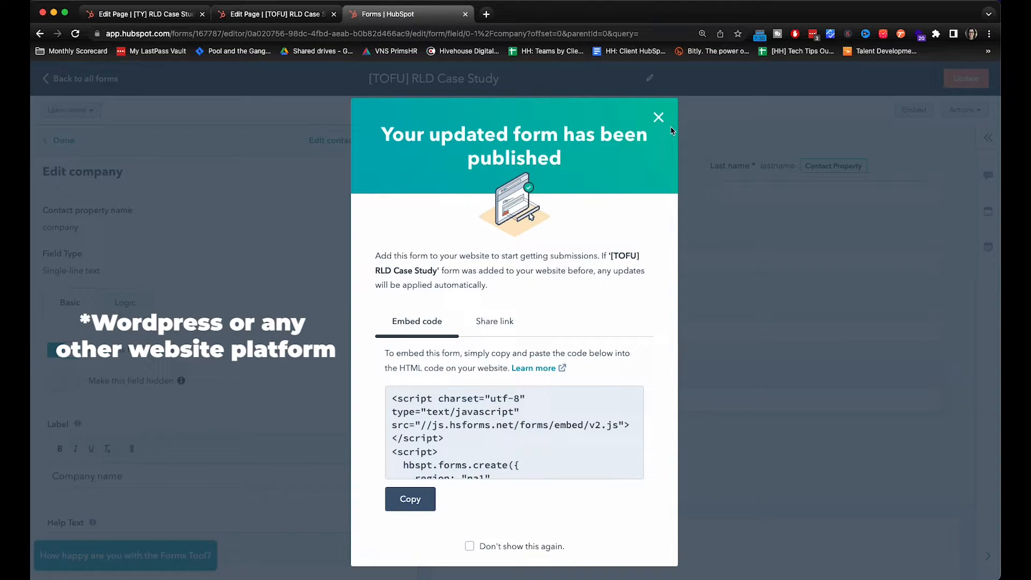
left_click(659, 117)
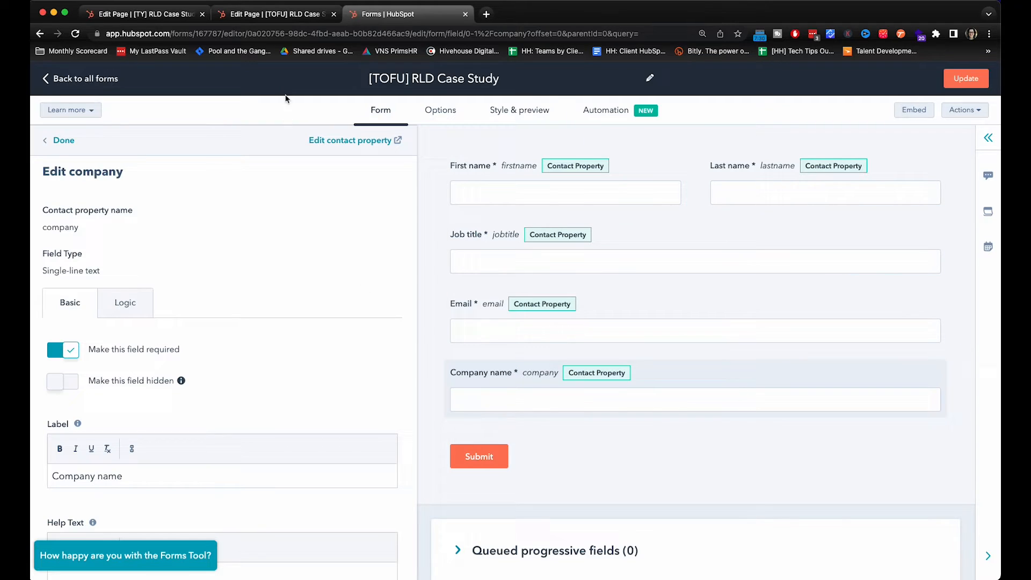
Step: Pick the [TOFU] RLD Case Study form for the banner and start the 'Download' title
left_click(276, 14)
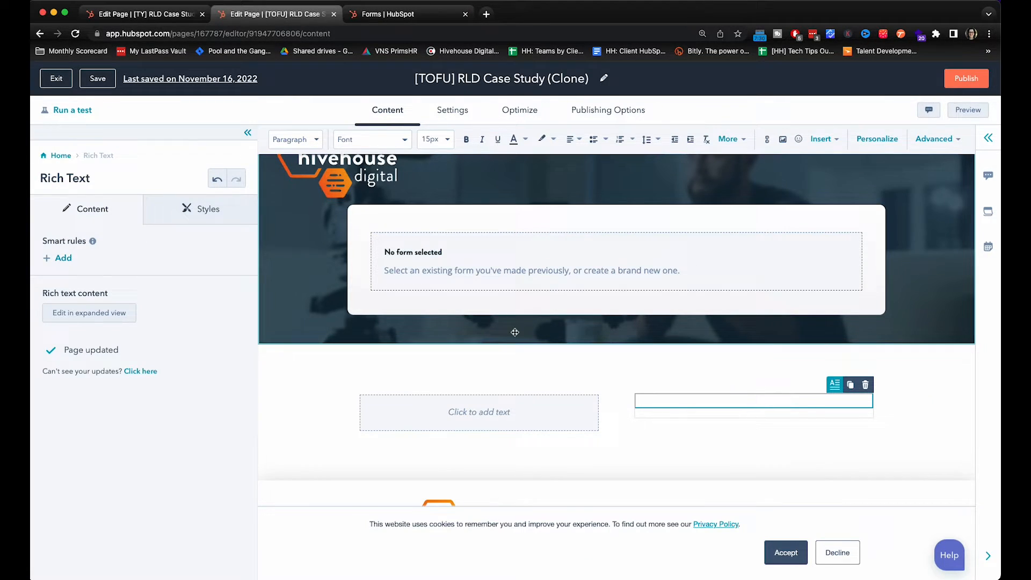
mouse_move(632, 277)
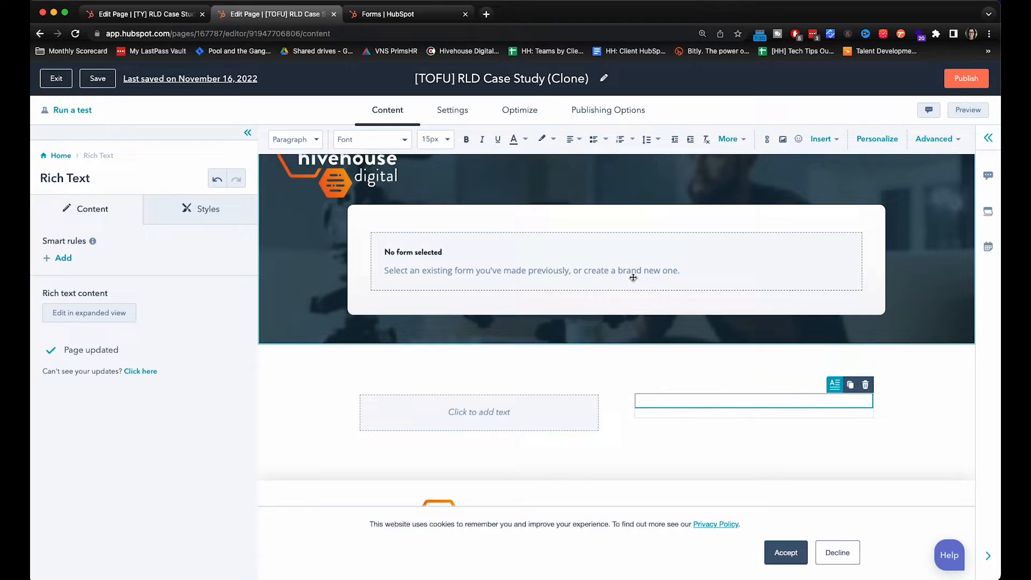
mouse_move(480, 342)
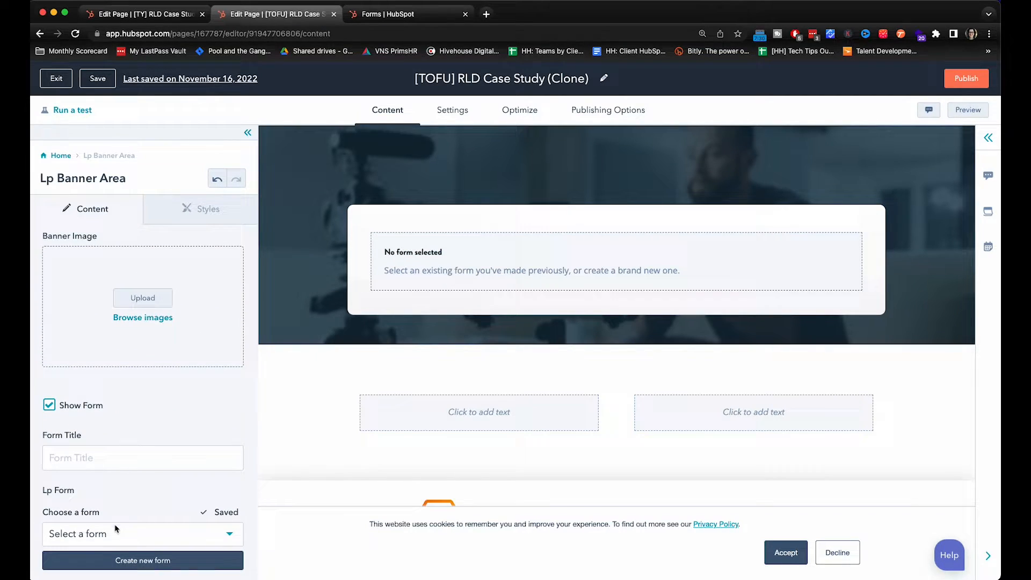
left_click(142, 533)
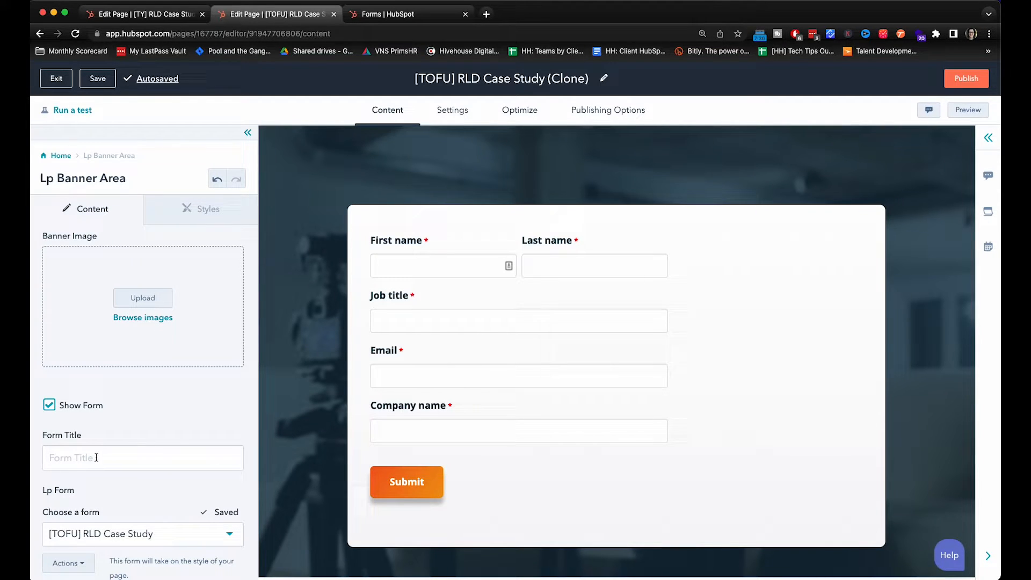
type("Downloa")
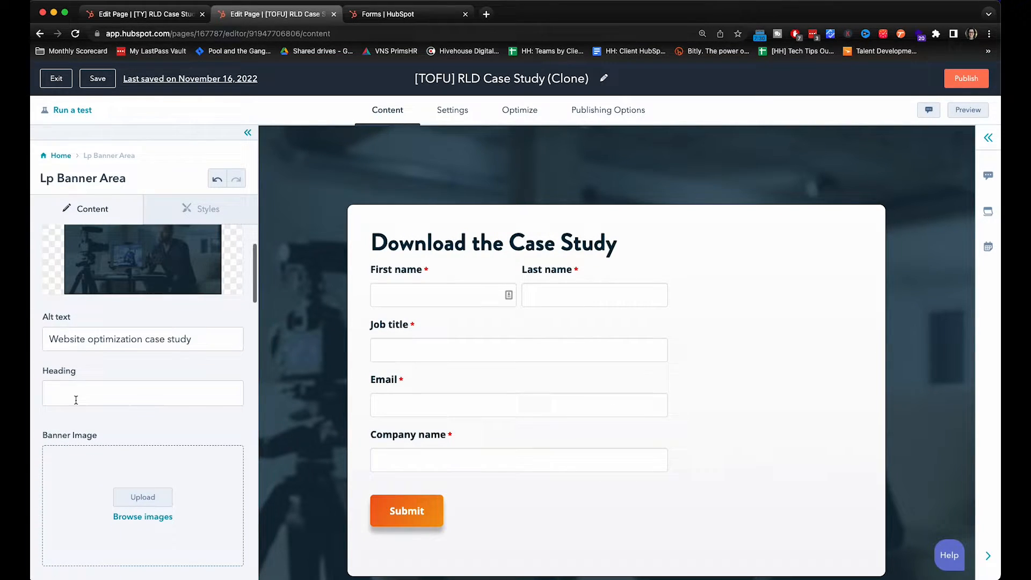
Step: Enter 'Start Optimizing Your Website Today' as the banner heading
left_click(143, 393)
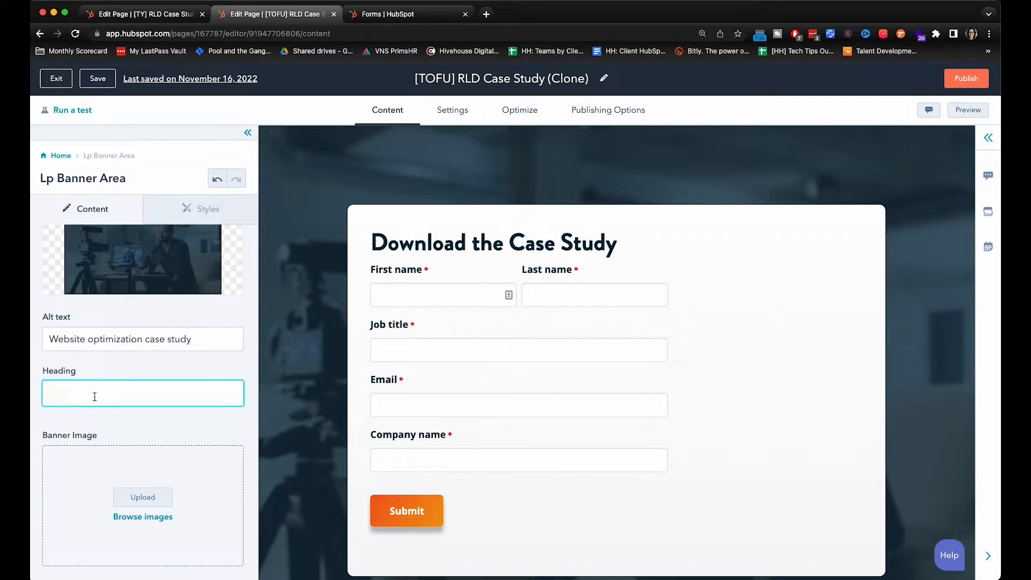
type("Start Optimizing Your Website Today")
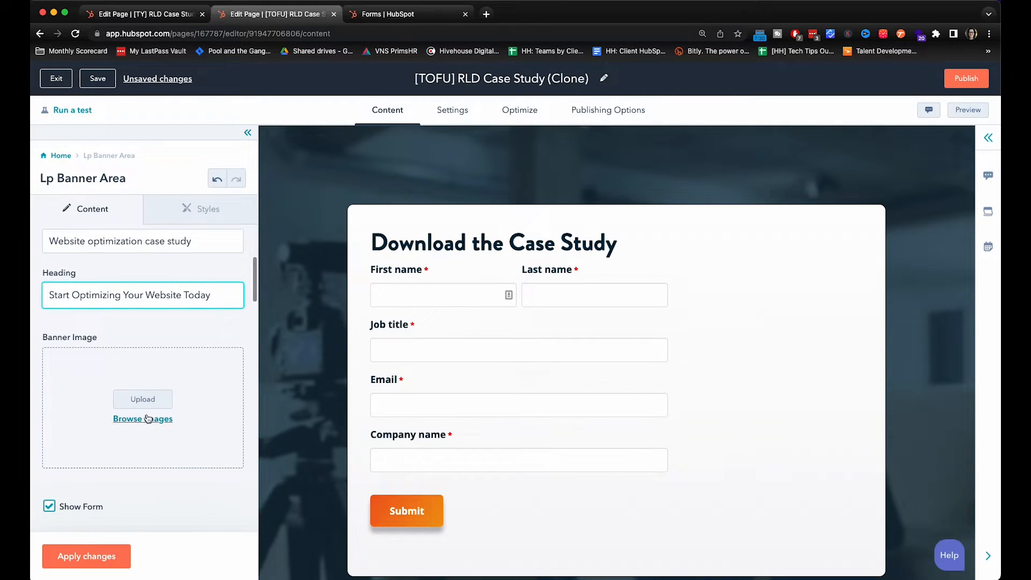
Step: Insert the orange RLD case study mockup image into the banner and apply changes
left_click(143, 418)
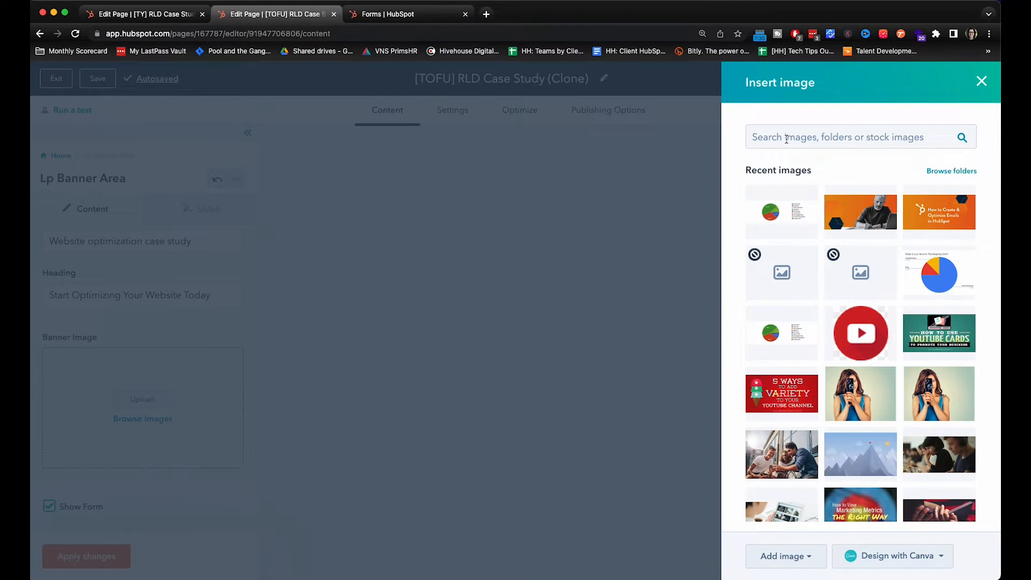
type("RLD")
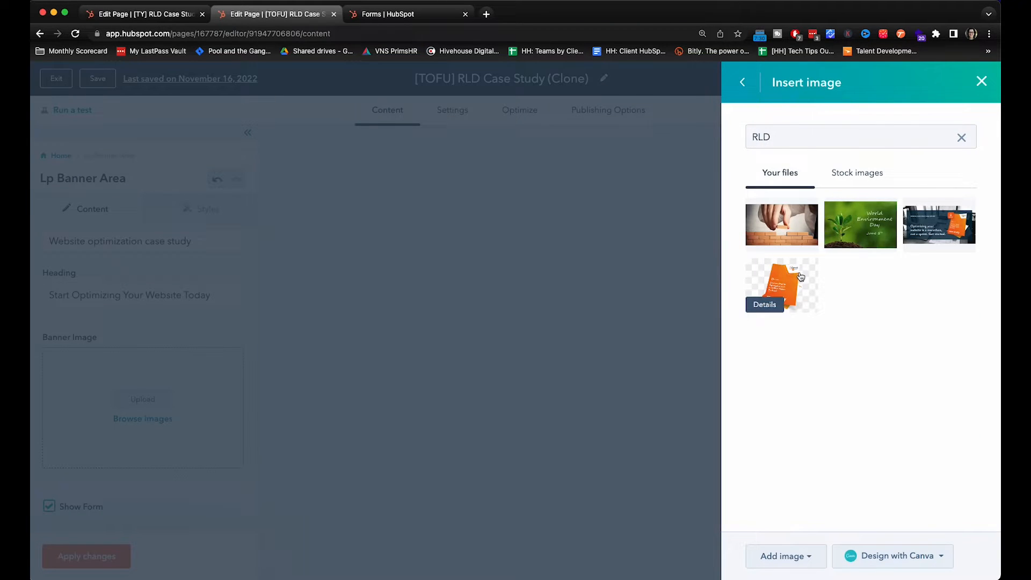
left_click(781, 284)
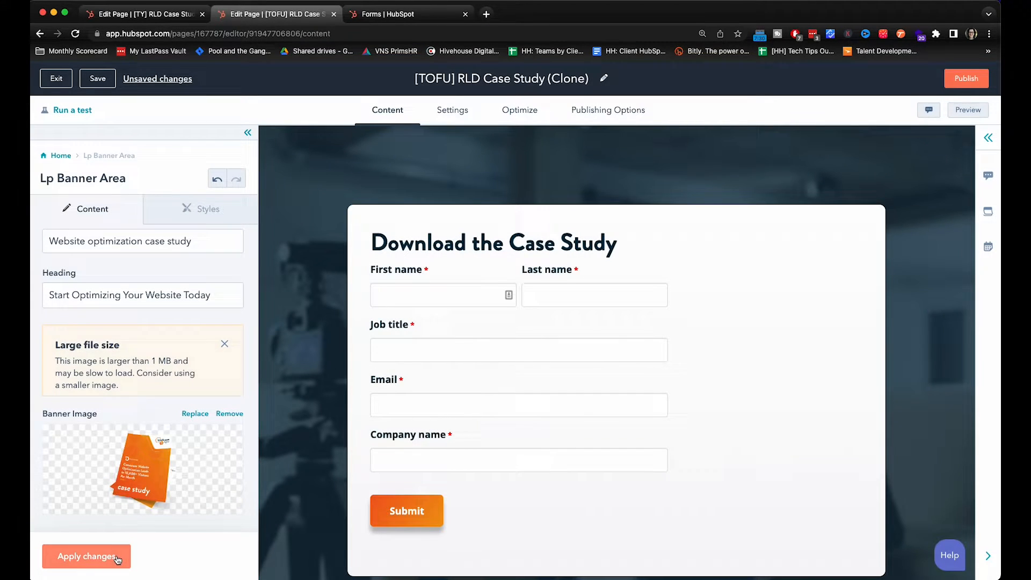
left_click(86, 555)
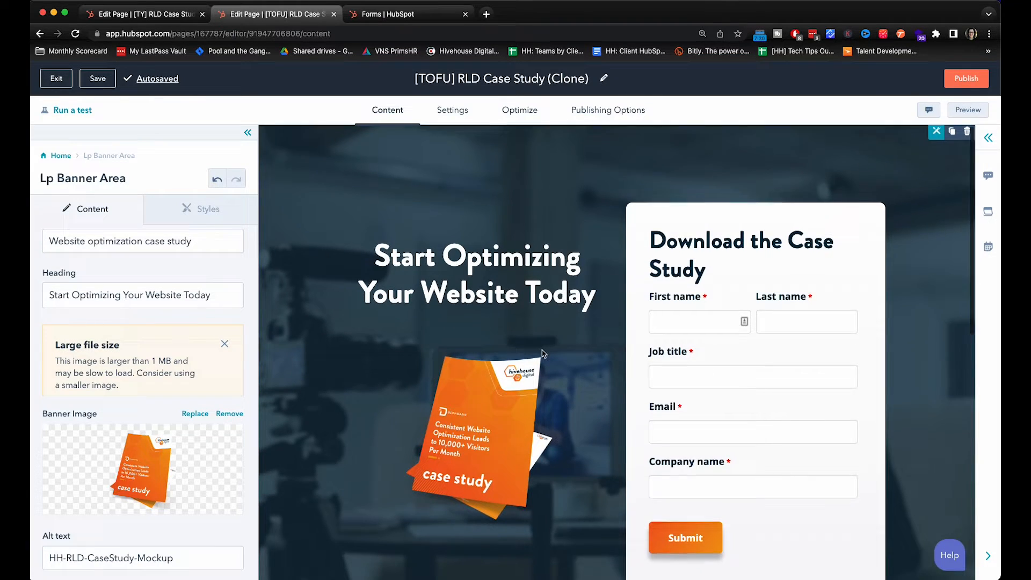
Step: Type the 'Our 5-year partnership' headline and traffic-growth paragraph into the left column, fixing a typo
scroll("down", 3)
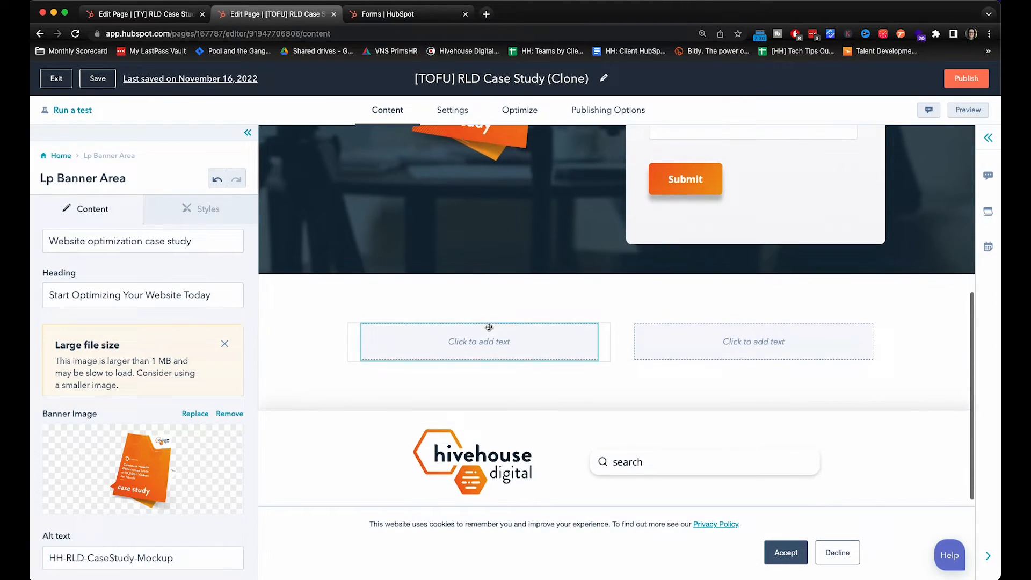
left_click(478, 341)
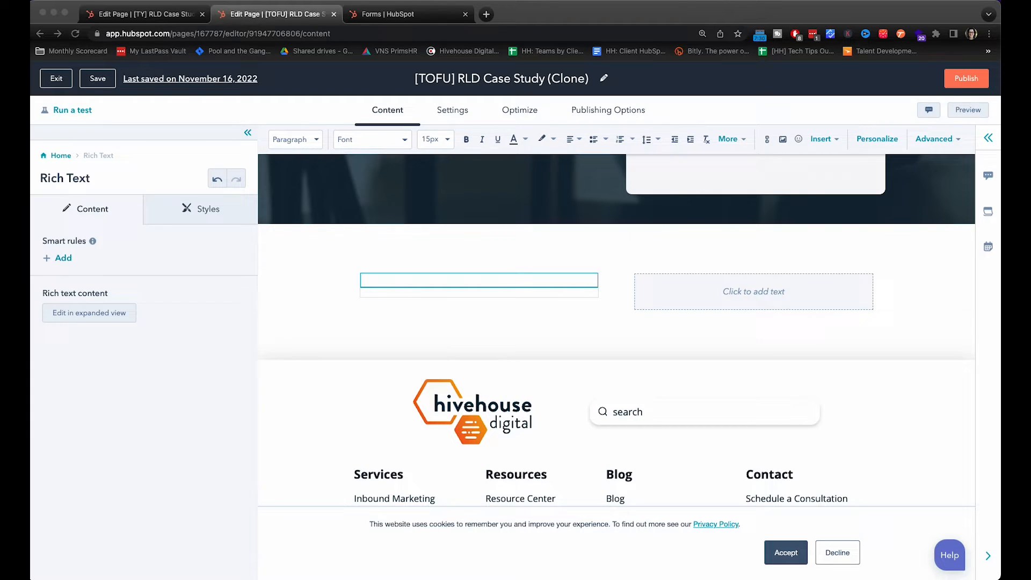
left_click(479, 280)
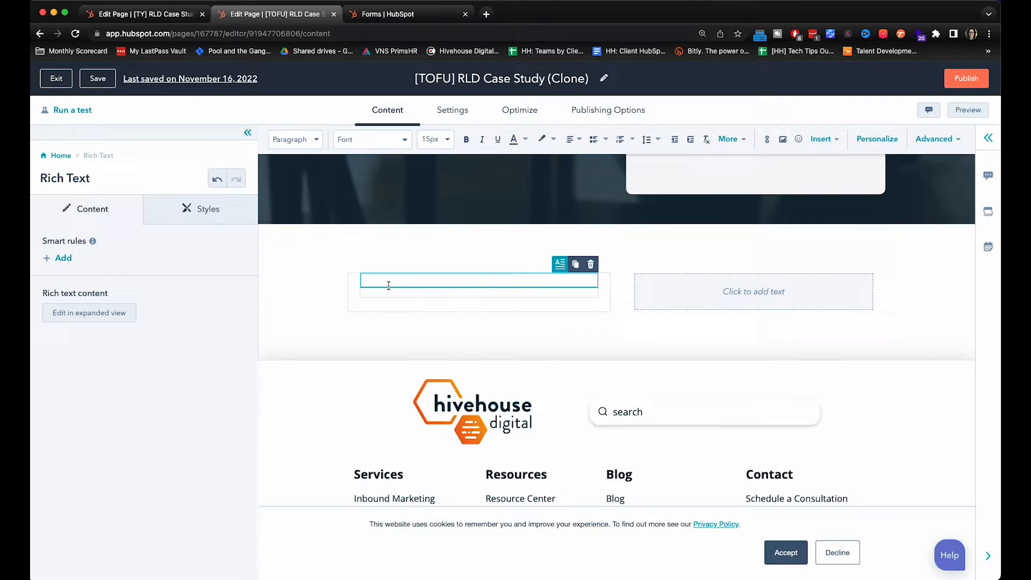
left_click(88, 313)
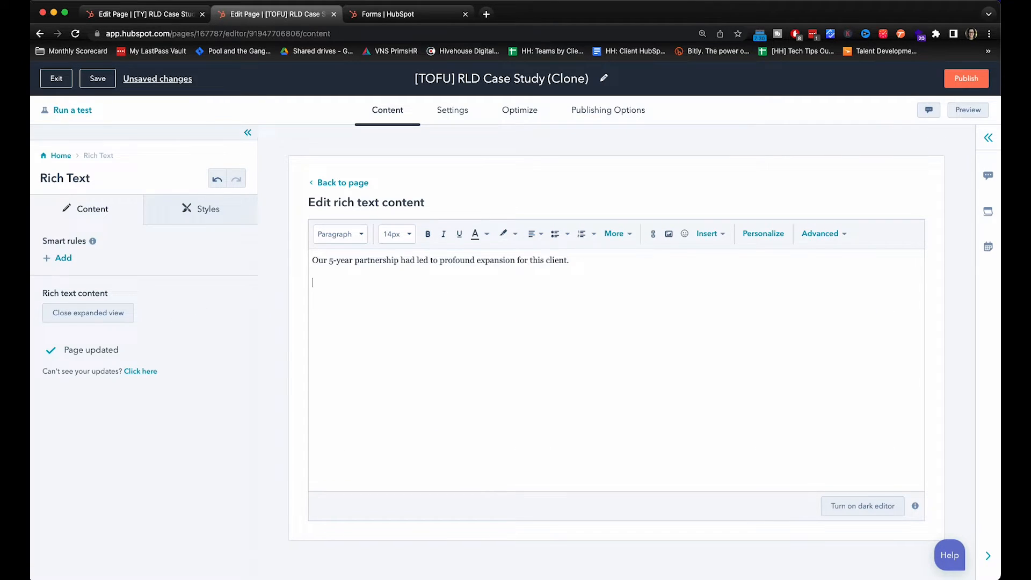
type("There are many different tactics that go into optimizing for consistent growth in your website traffic. Fill out teh form to f")
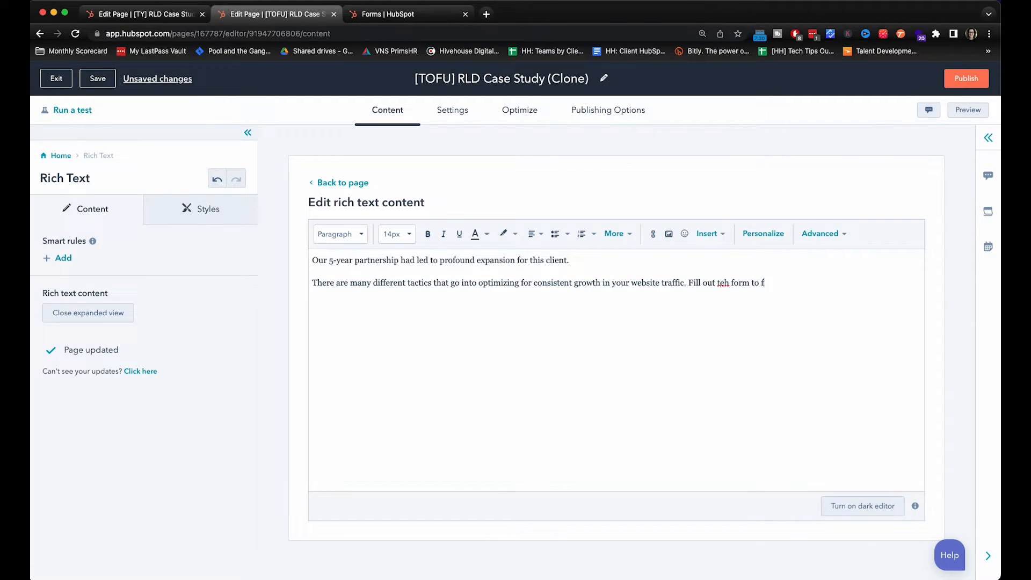
right_click(721, 283)
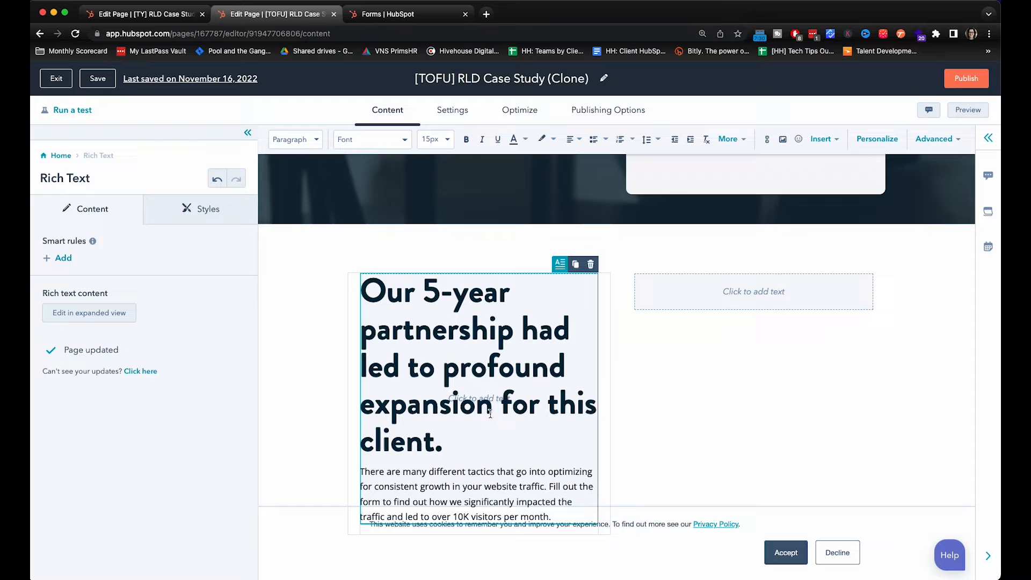
scroll("down", 3)
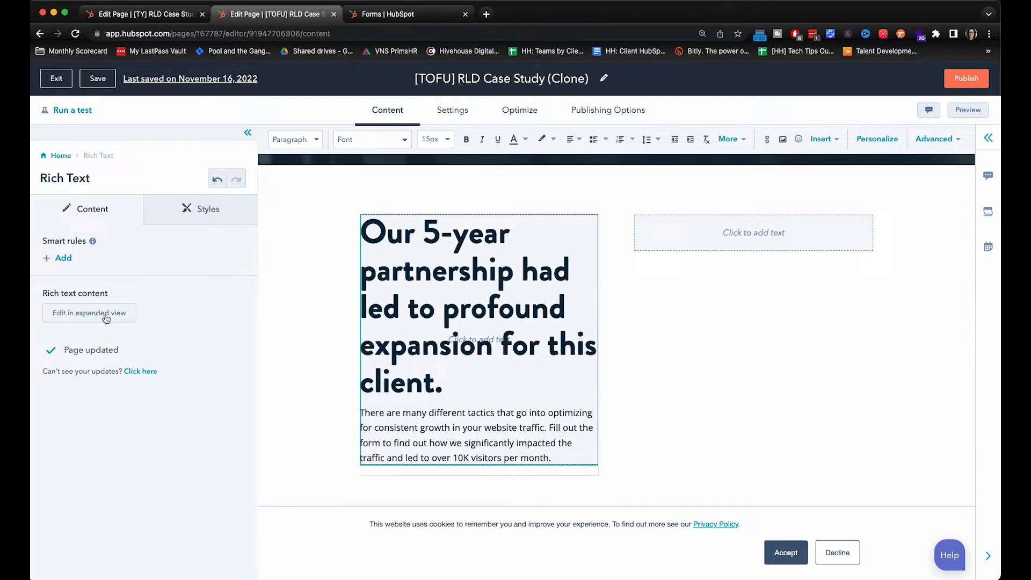
Step: Resize the 'Our 5-year partnership' headline to 24px in the expanded editor
left_click(88, 313)
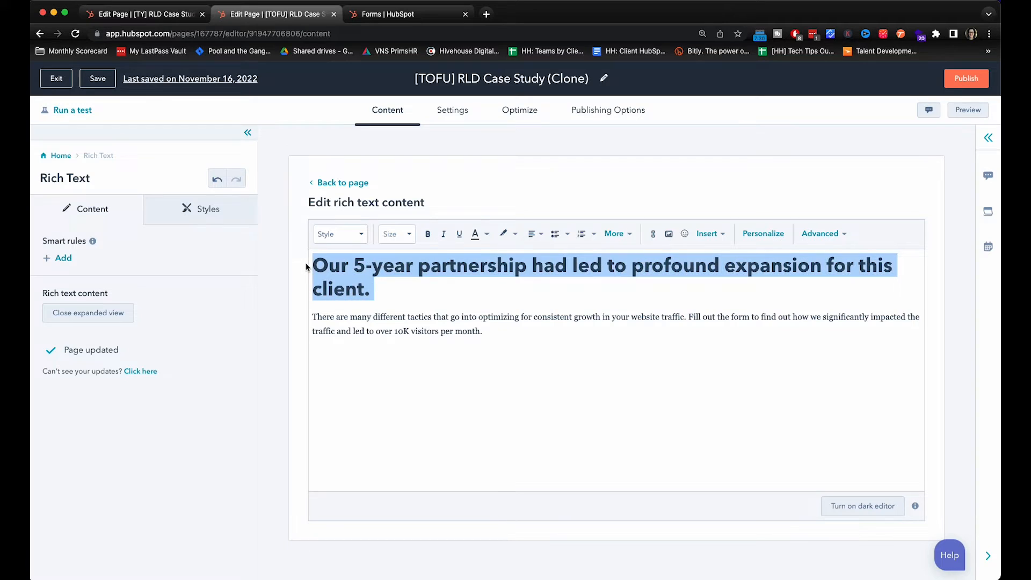
left_click(337, 233)
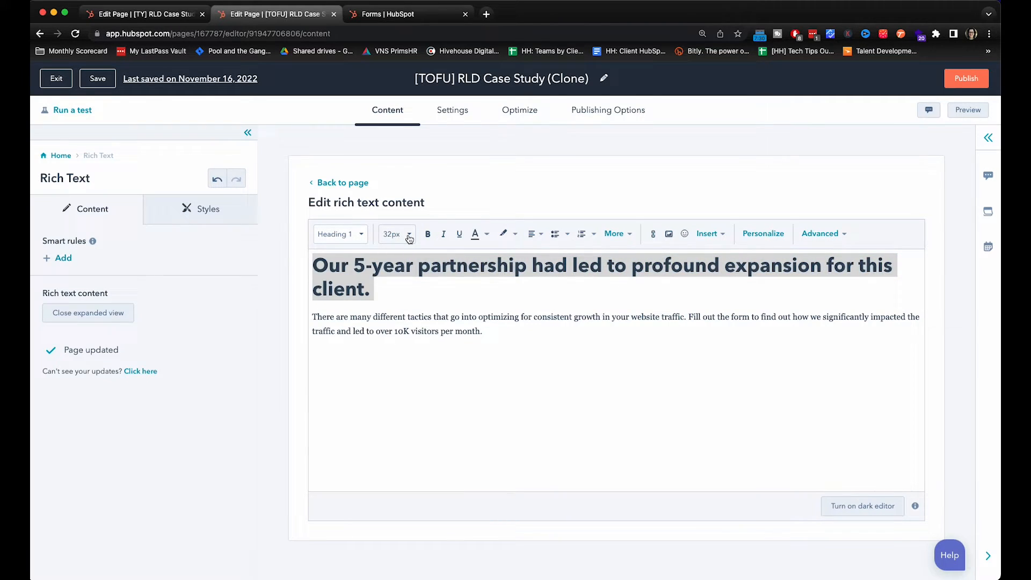
left_click(393, 234)
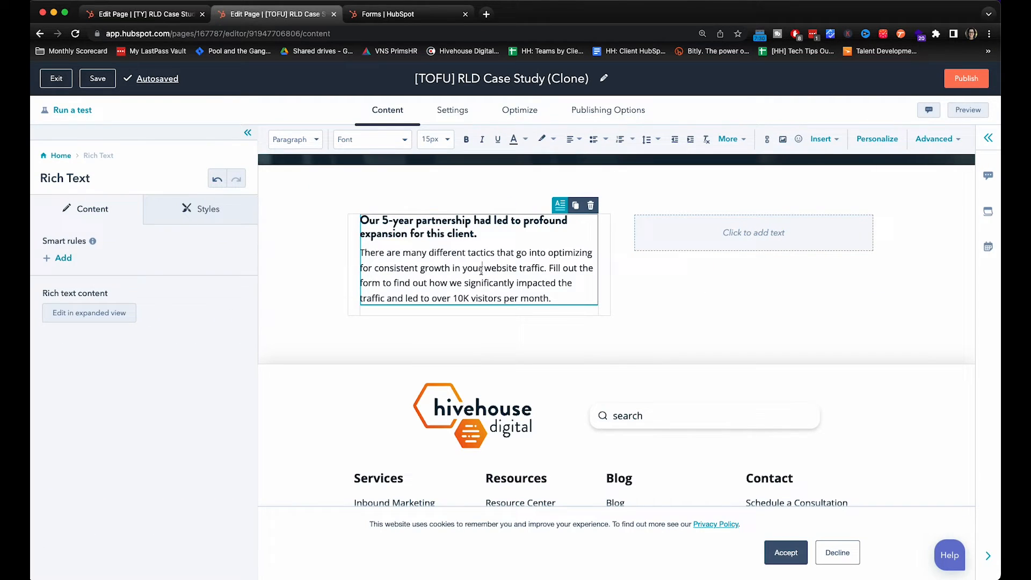
scroll("down", 3)
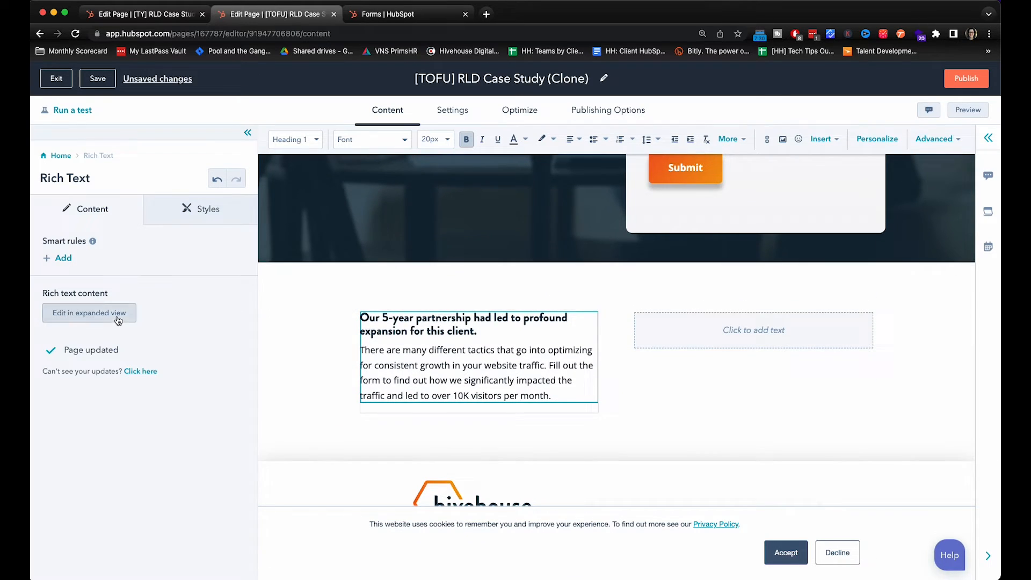
left_click(88, 312)
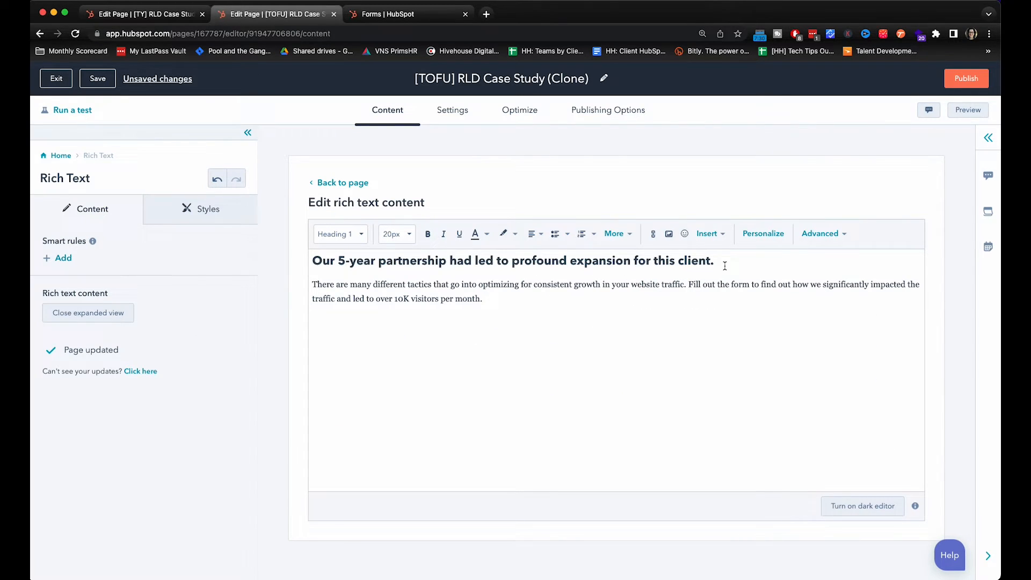
left_click(392, 234)
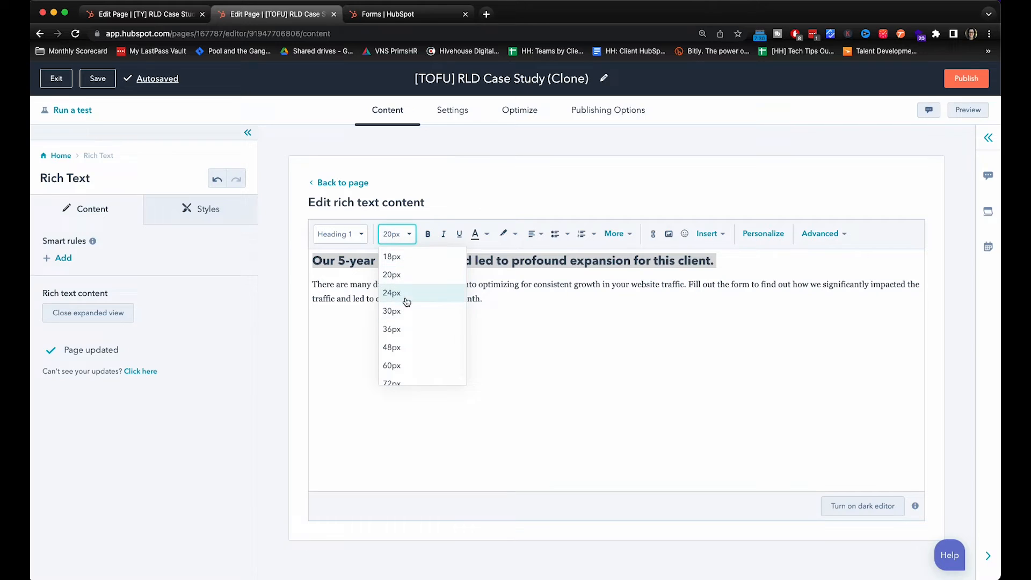
left_click(391, 293)
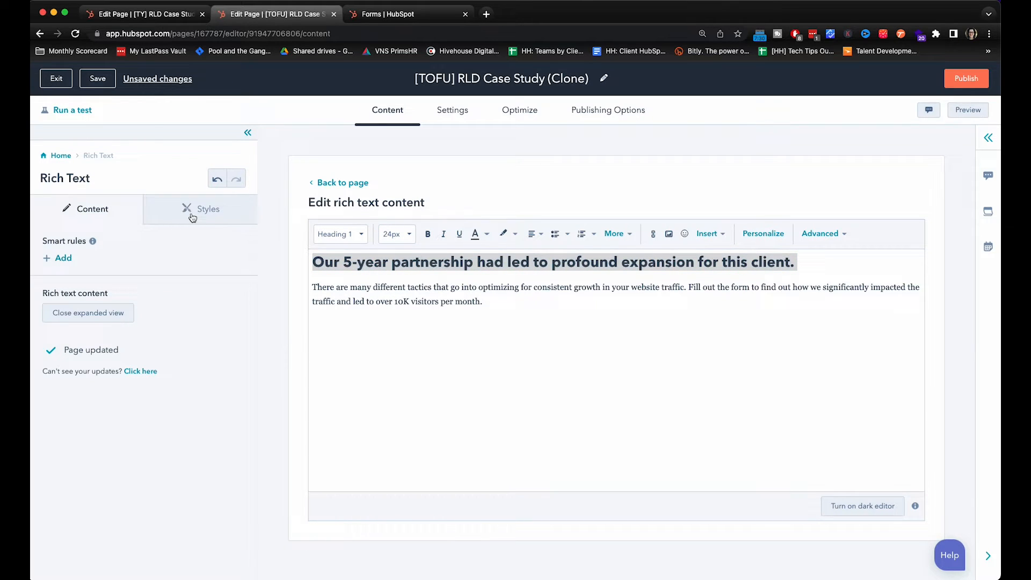
left_click(342, 182)
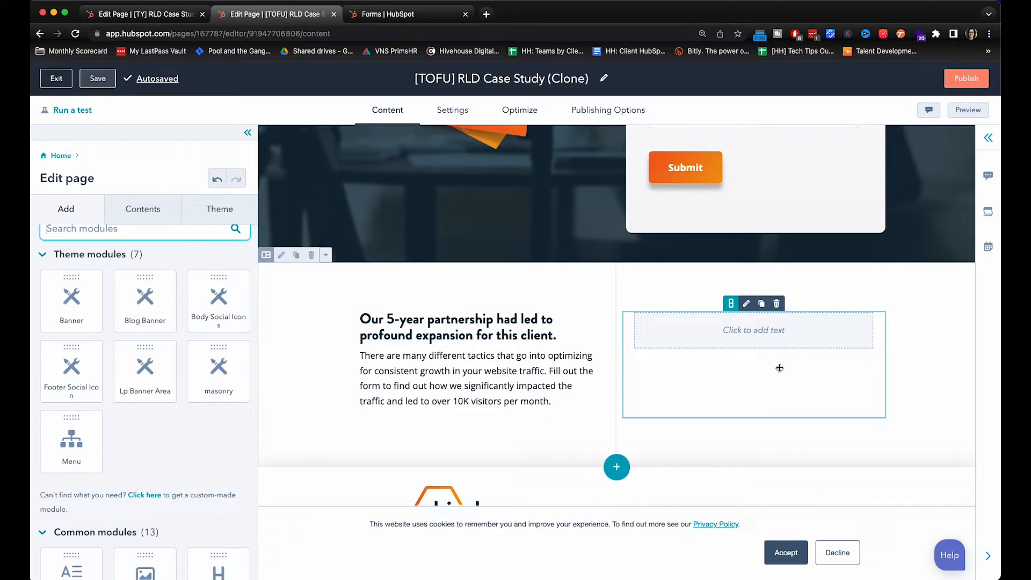
Step: Open the right-column rich text module in the expanded editor
left_click(752, 329)
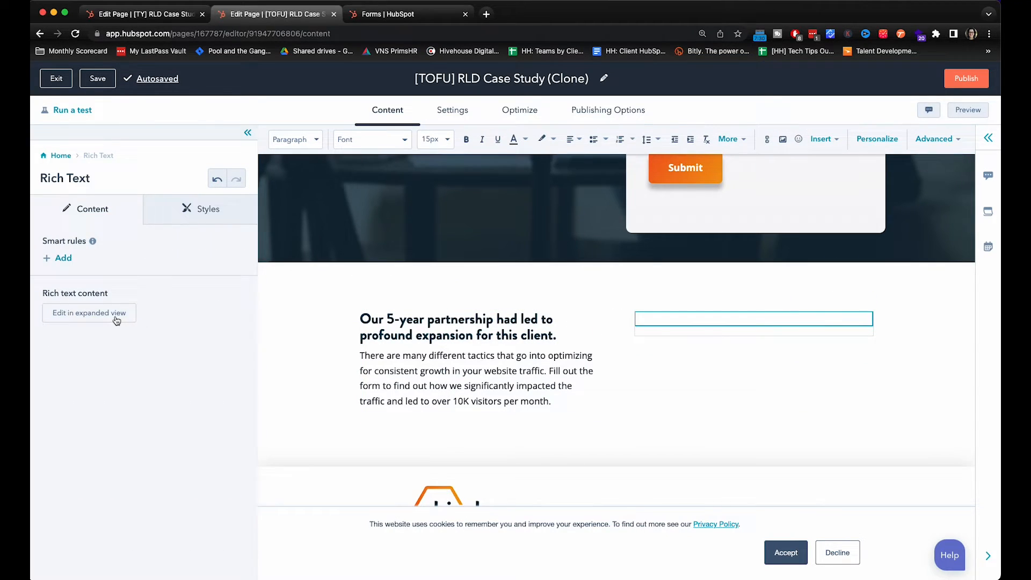
left_click(89, 313)
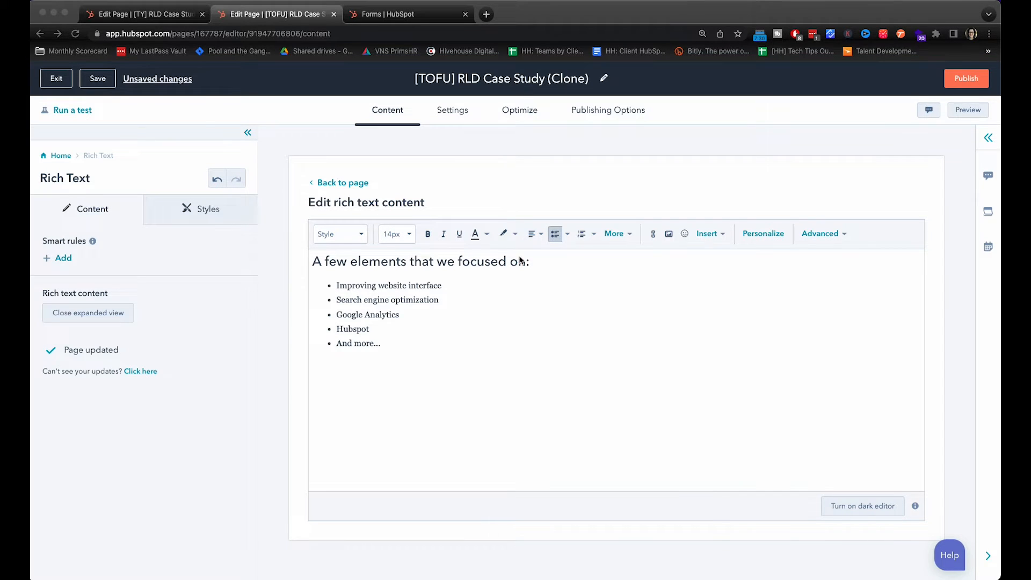
left_click(342, 182)
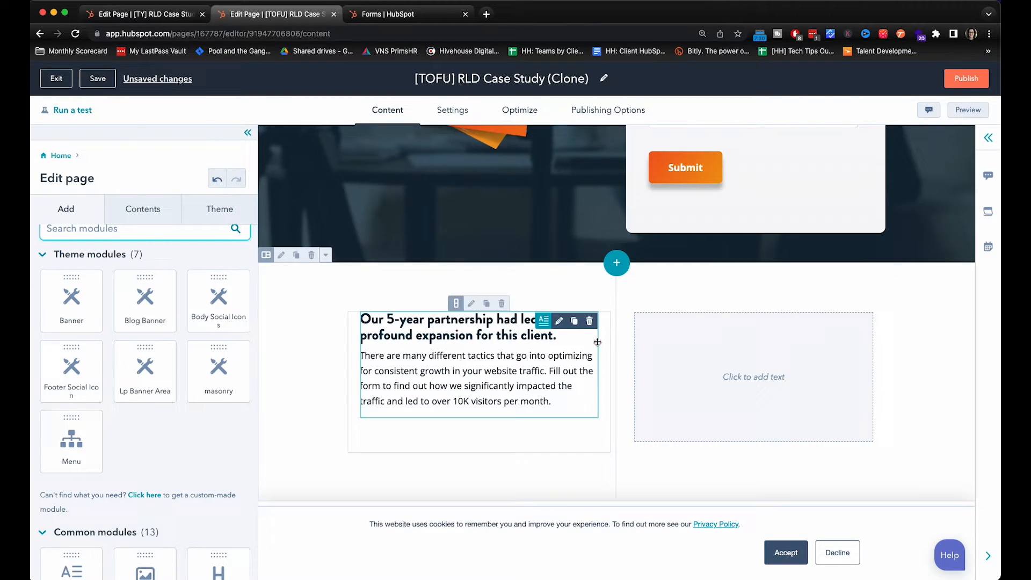
left_click(752, 377)
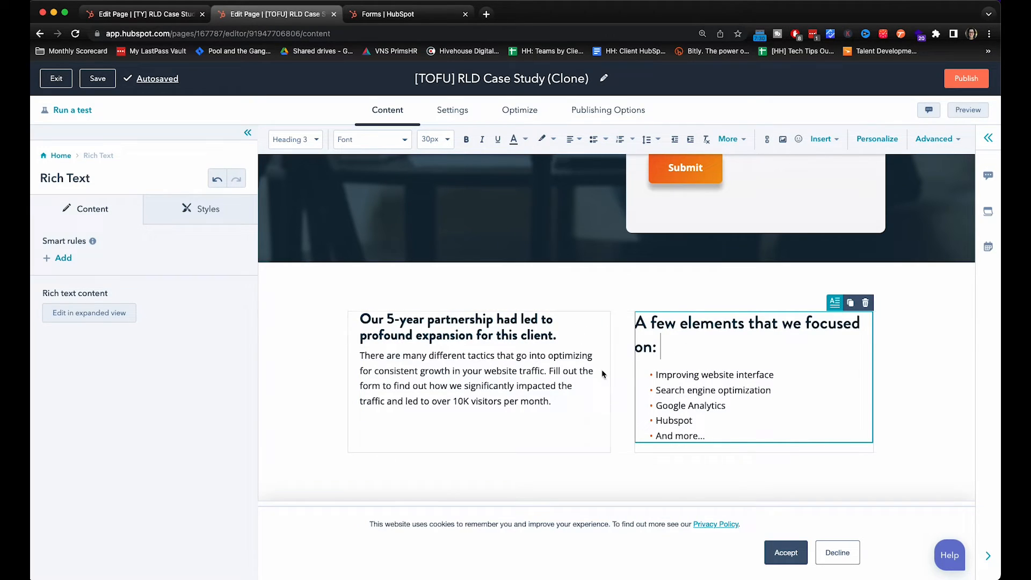
left_click(89, 313)
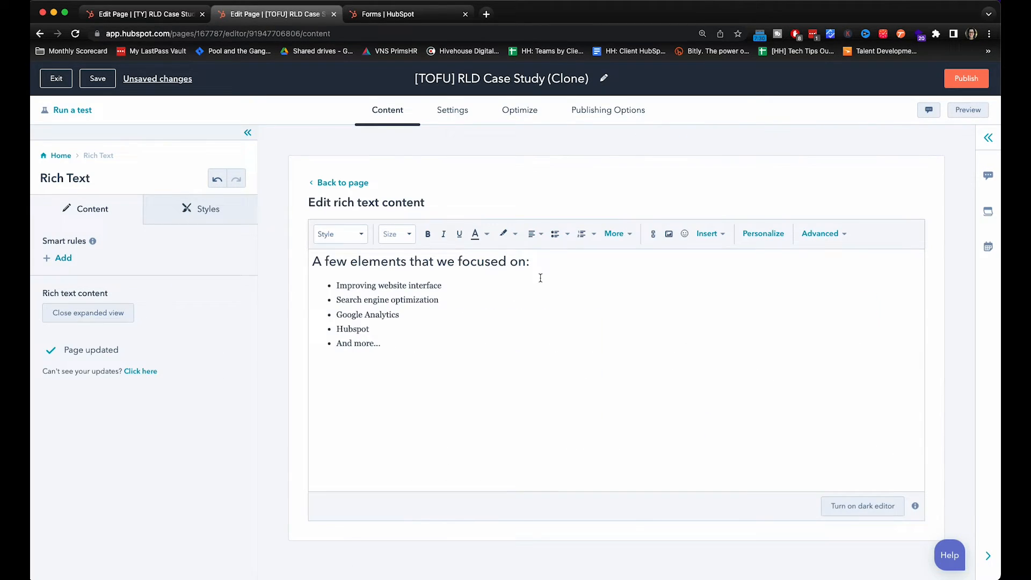
Step: Make 'A few elements that we focused on:' a Heading 3 at 18px and save
left_click(337, 234)
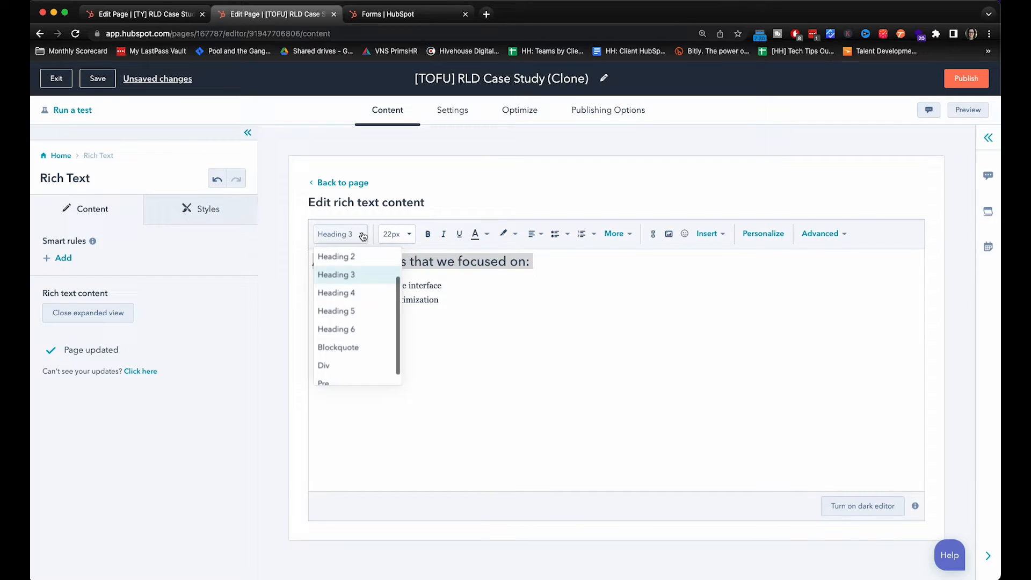
left_click(393, 233)
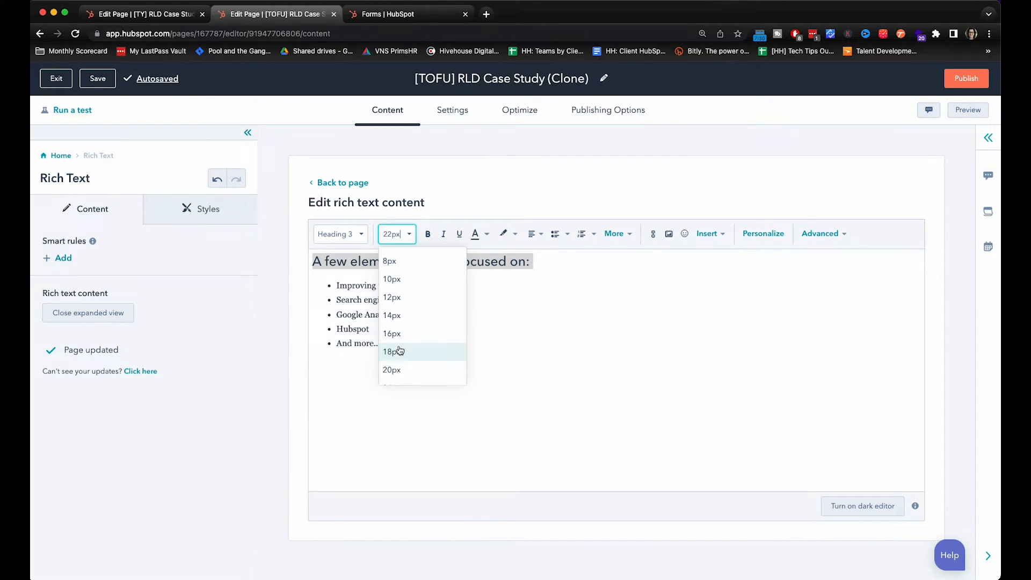
left_click(391, 351)
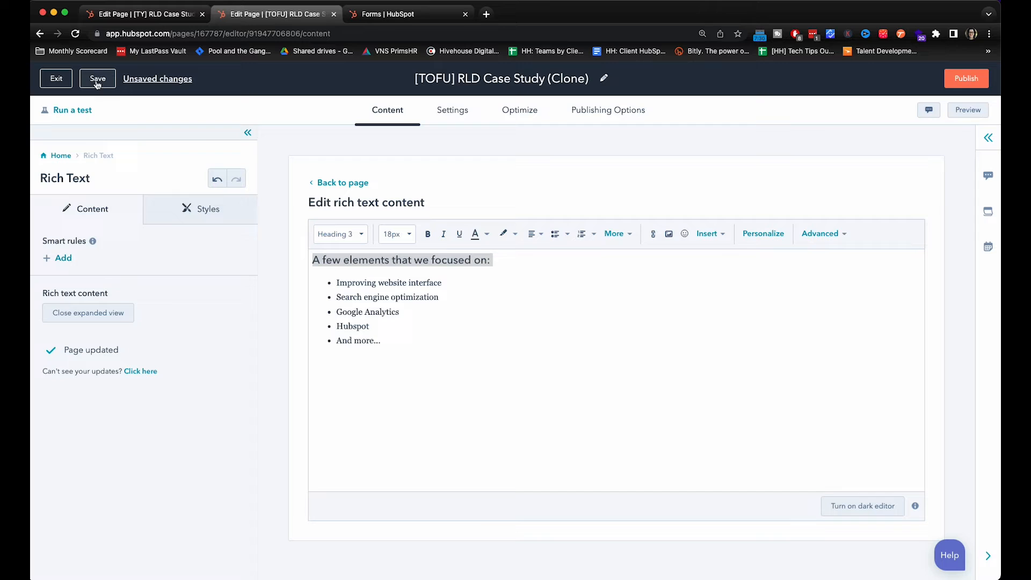
left_click(342, 182)
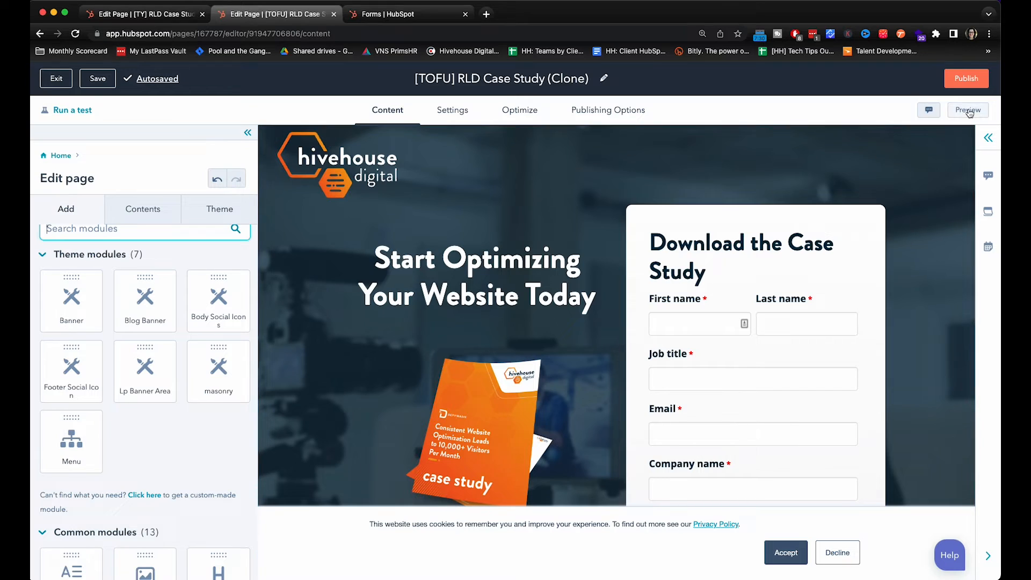
left_click(966, 109)
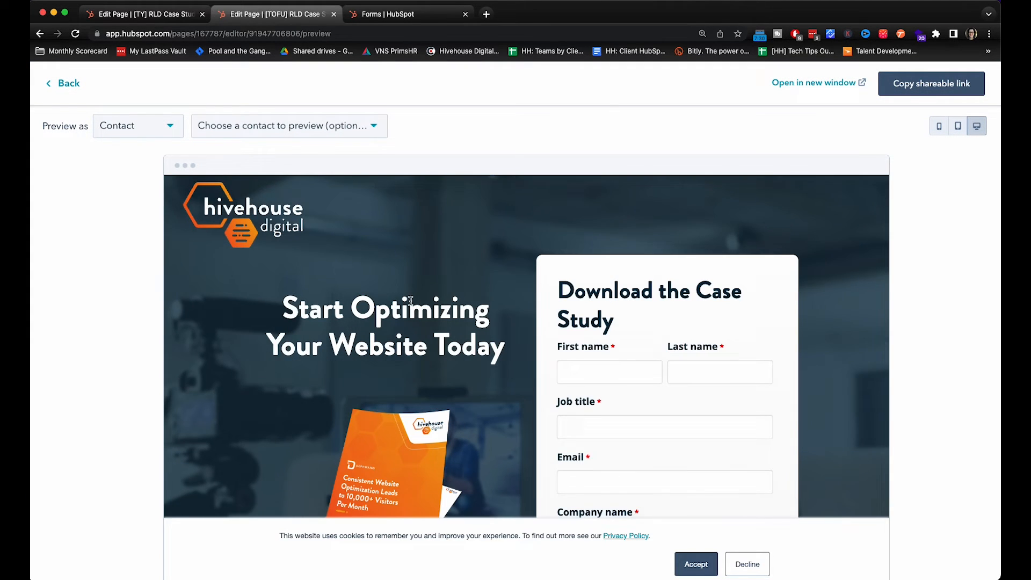
scroll("down", 3)
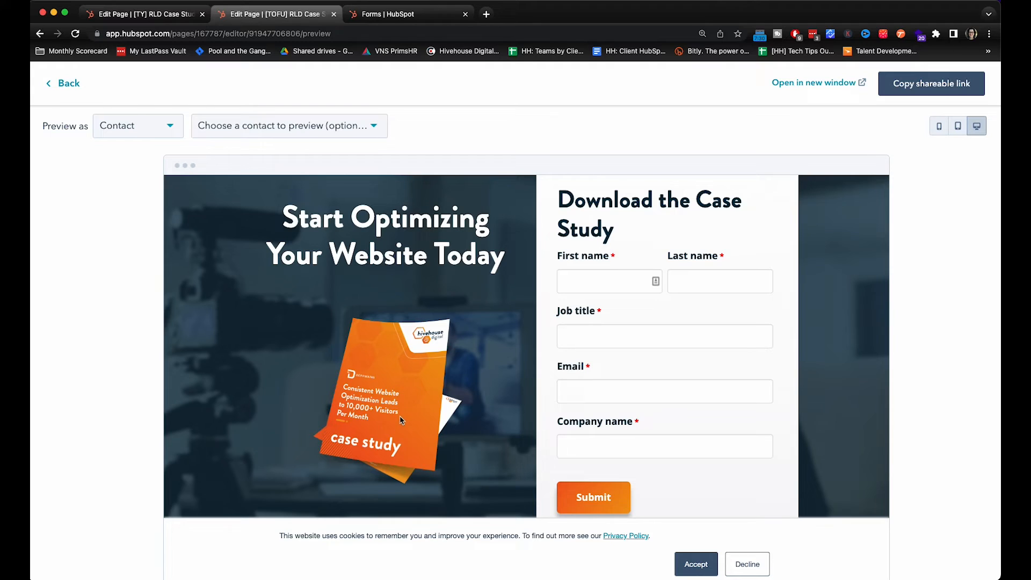
scroll("down", 3)
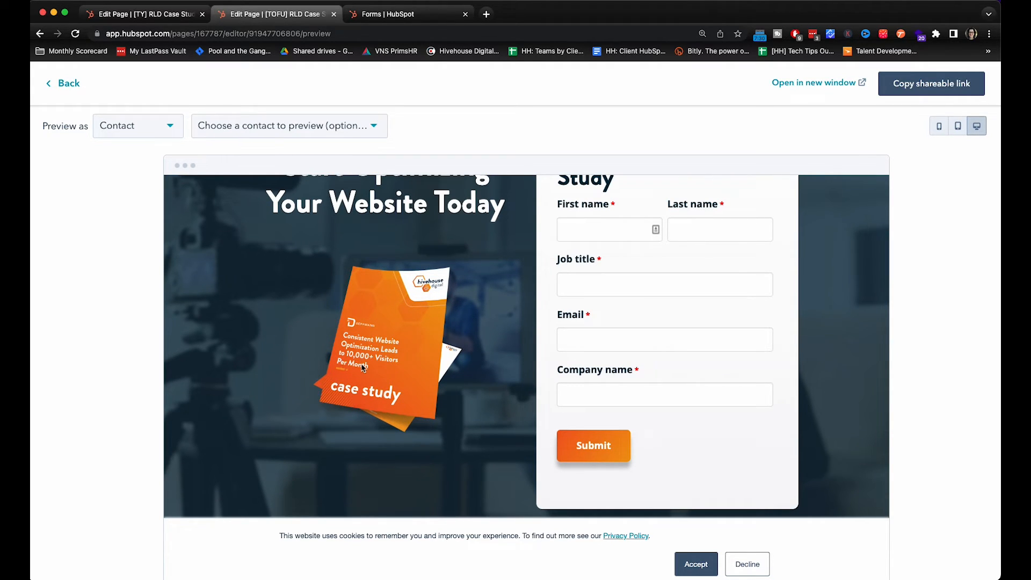
mouse_move(559, 374)
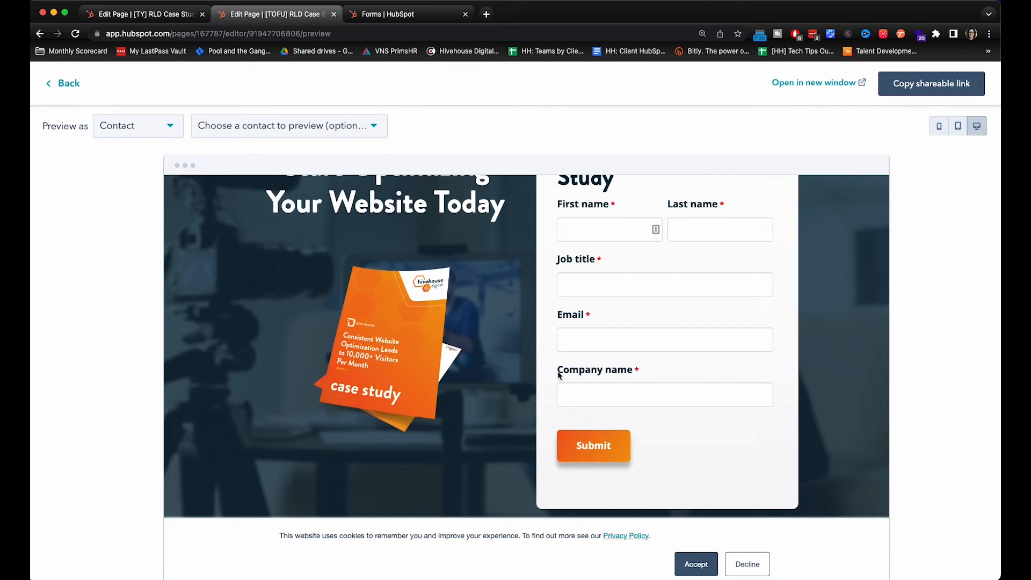
scroll("down", 3)
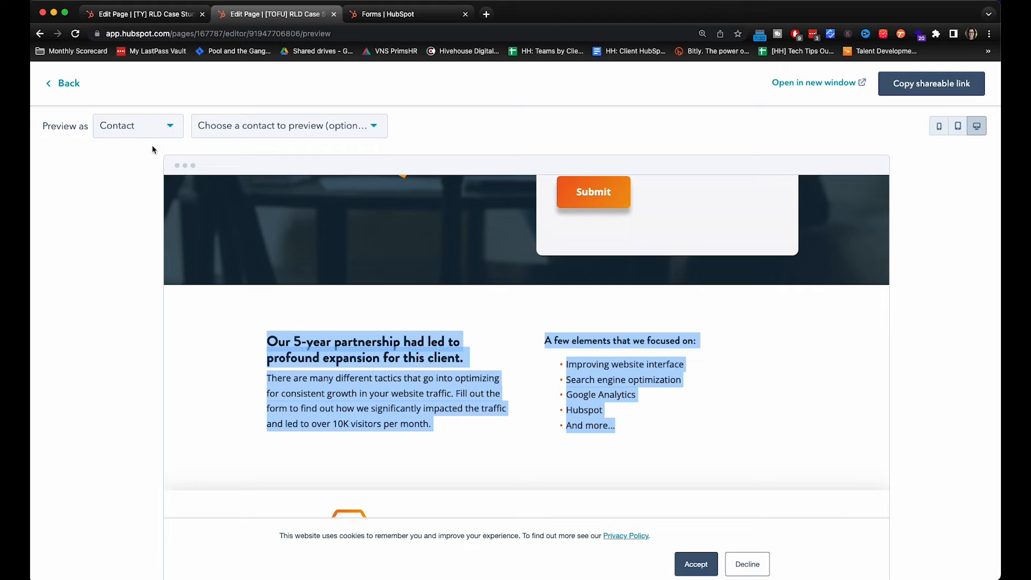
left_click(64, 83)
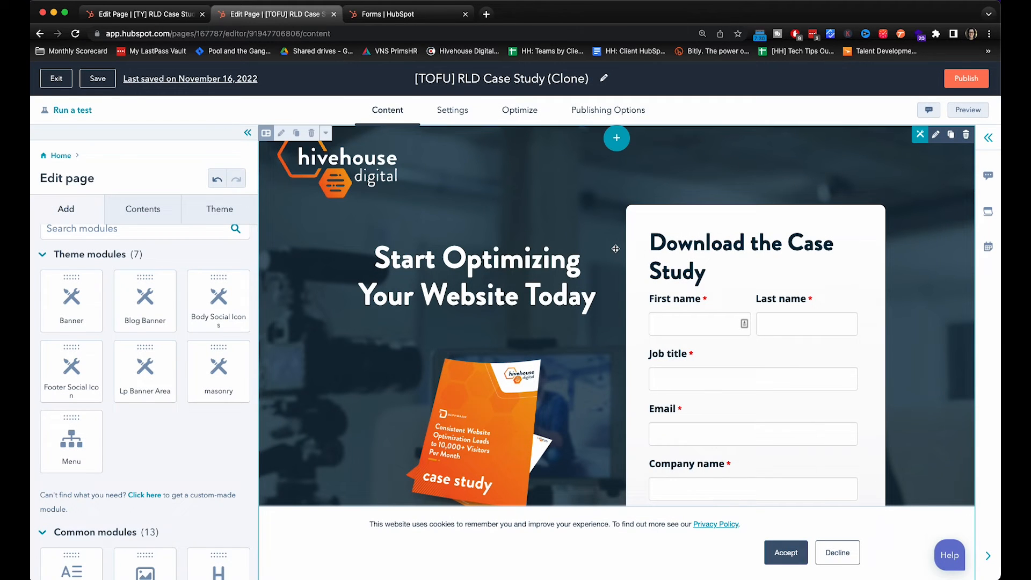
Step: Remove '(Clone)' from the internal page name, leaving '[TOFU] RLD Case Study'
left_click(452, 110)
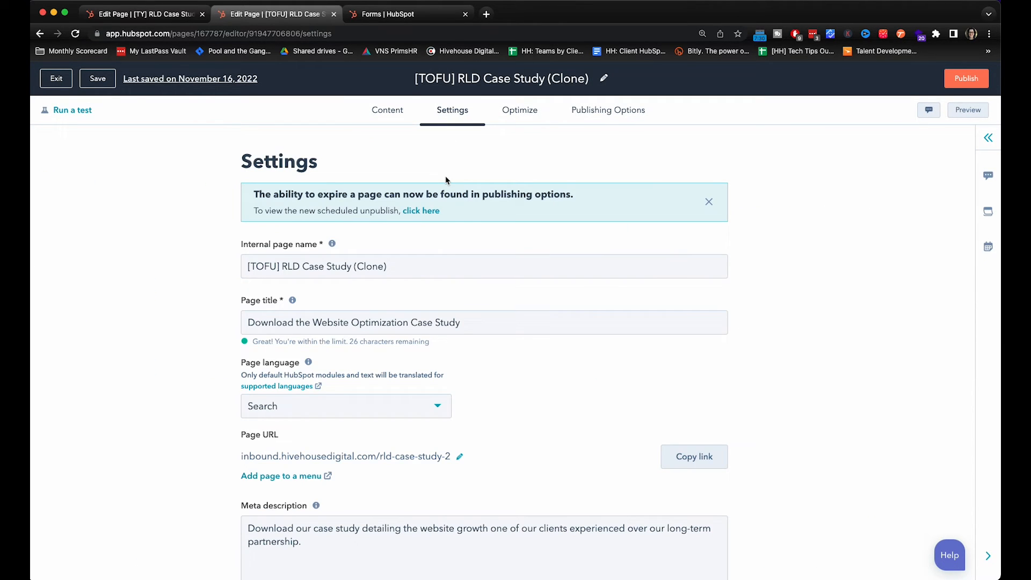
double_click(370, 266)
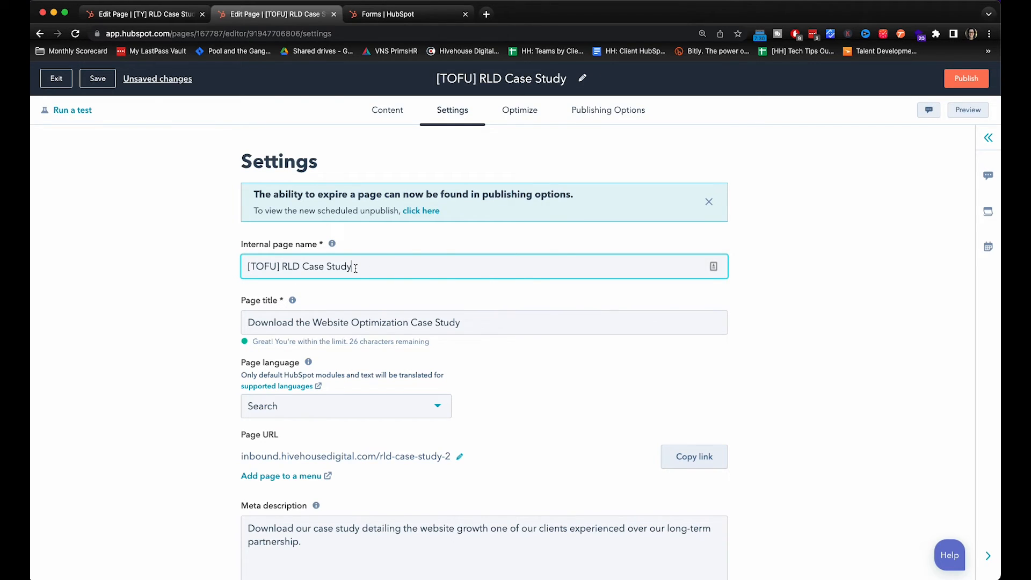
left_click(96, 78)
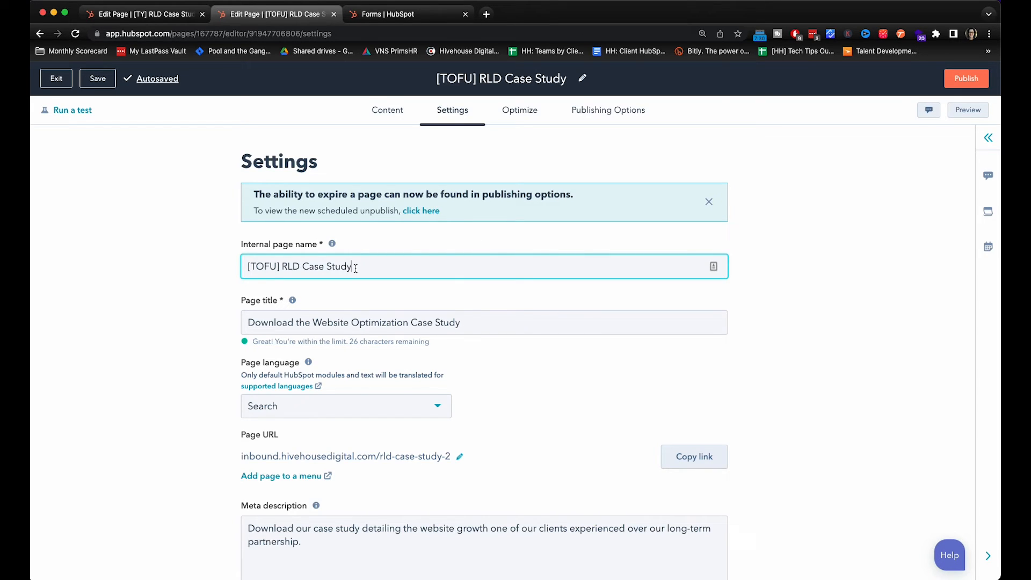
left_click(97, 79)
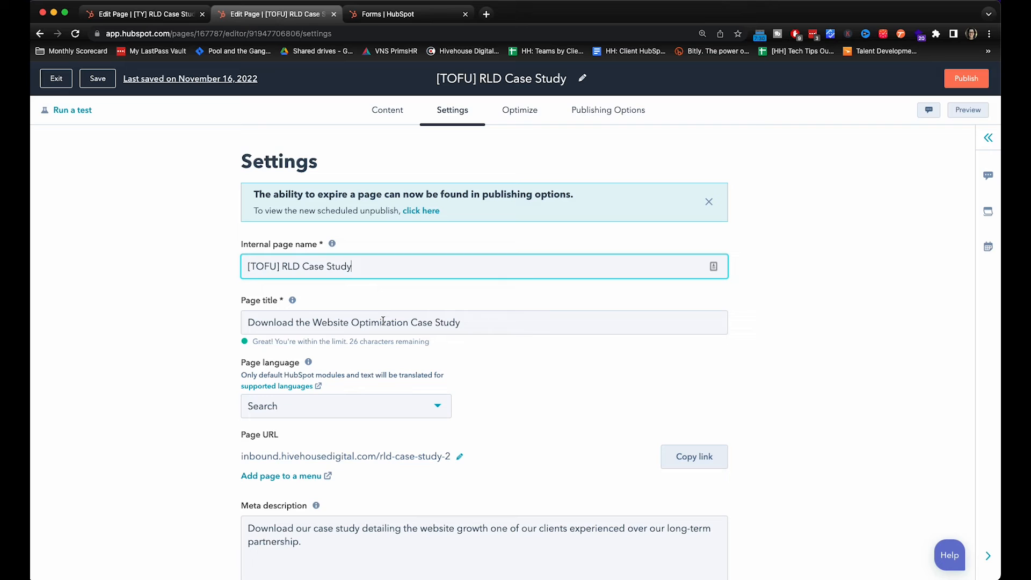
Step: Review the remaining page settings and bring up the publishing options
scroll("down", 3)
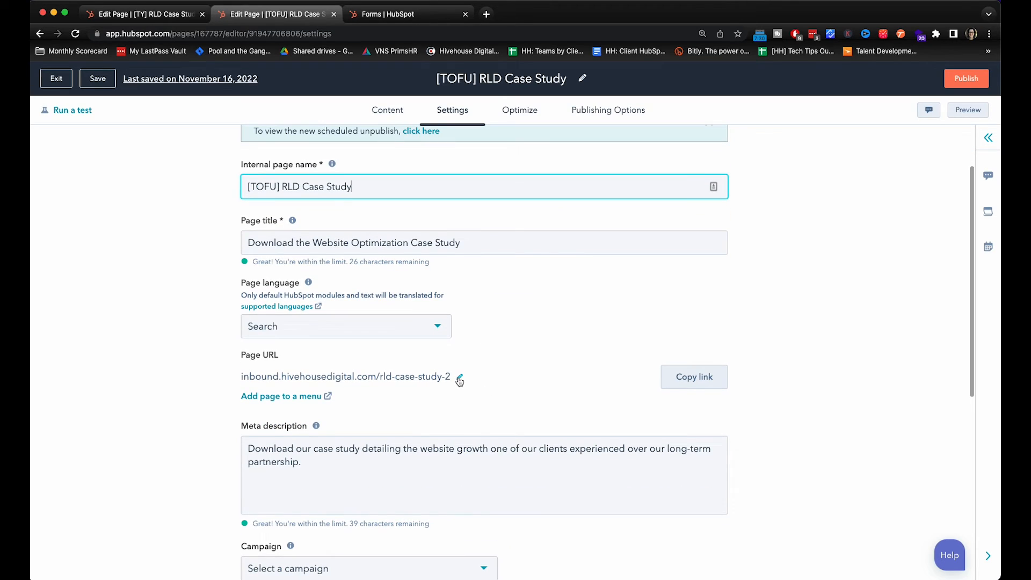
scroll("down", 3)
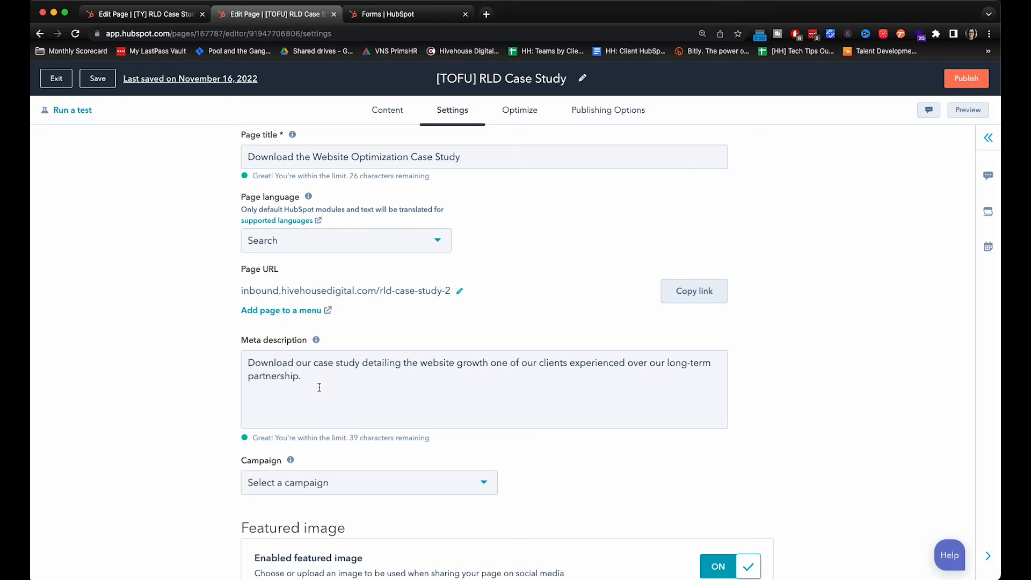
left_click(607, 109)
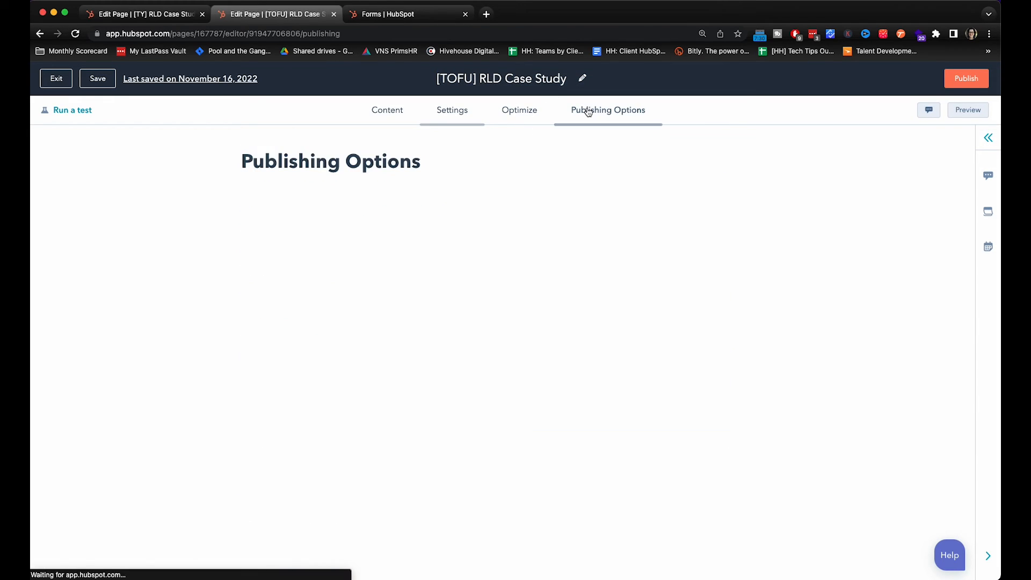
Step: Publish the [TOFU] RLD Case Study page now and view the live page
left_click(965, 79)
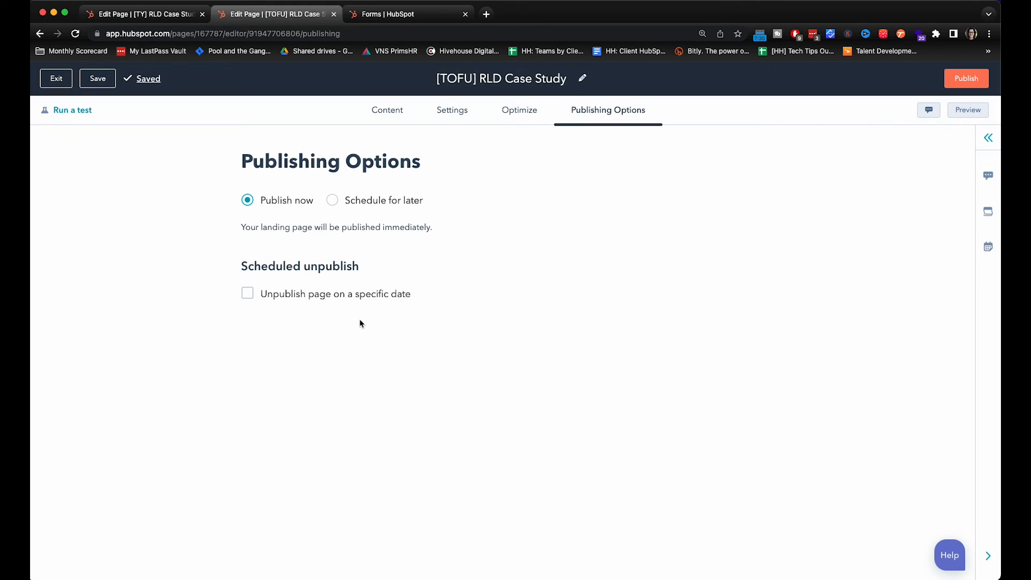
left_click(965, 79)
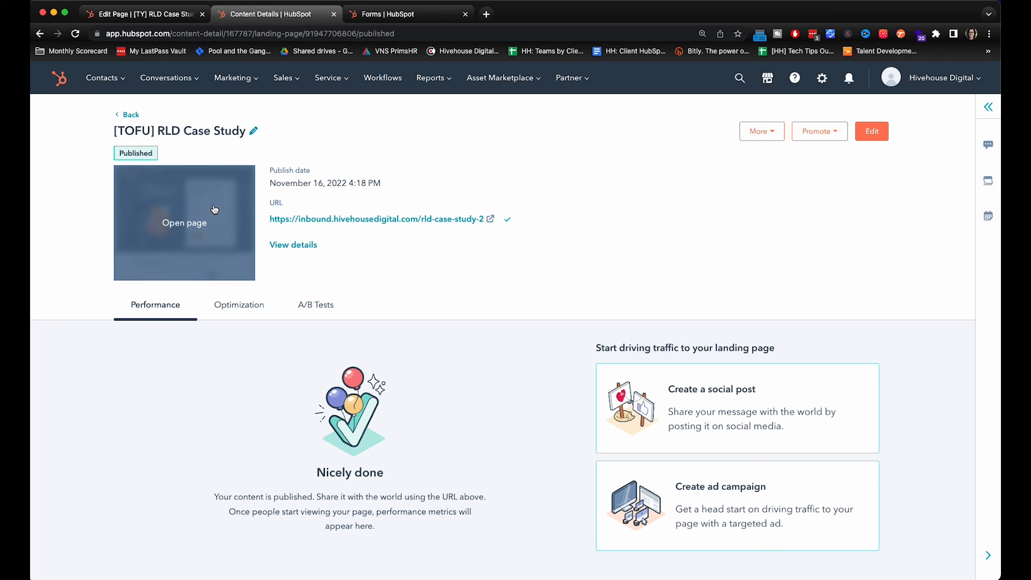
left_click(184, 222)
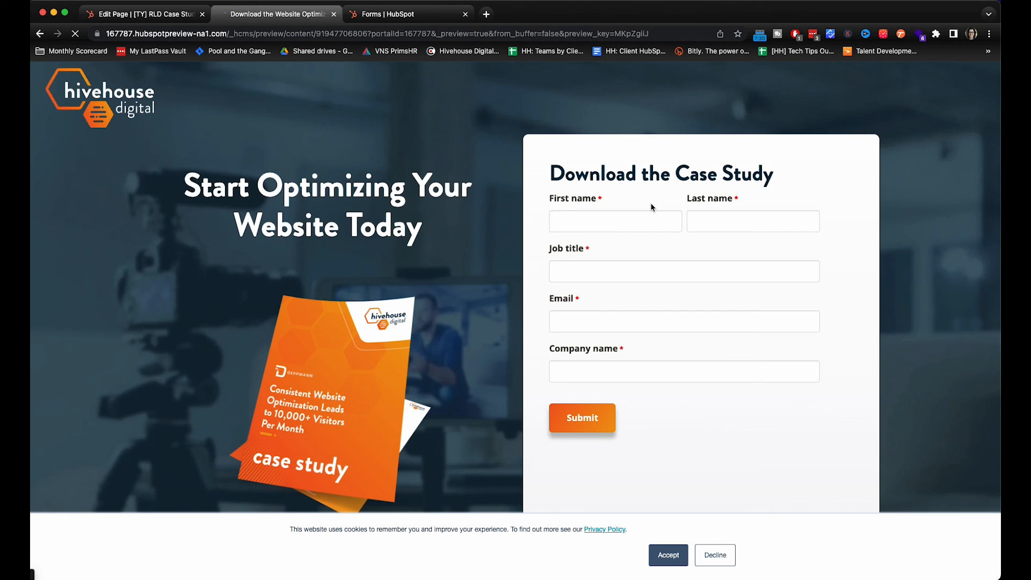